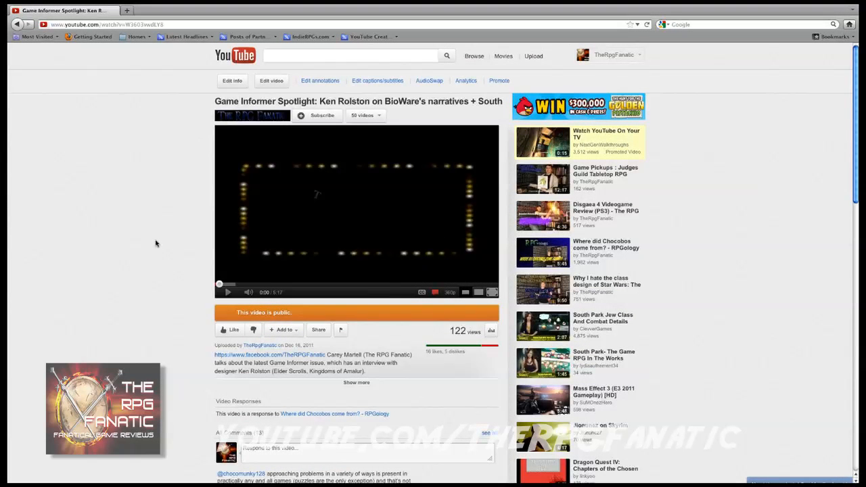
mouse_move(162, 233)
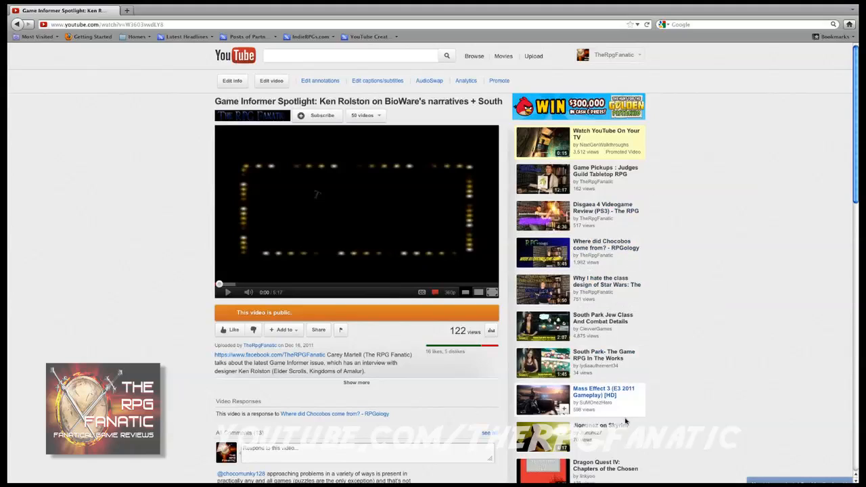
mouse_move(728, 270)
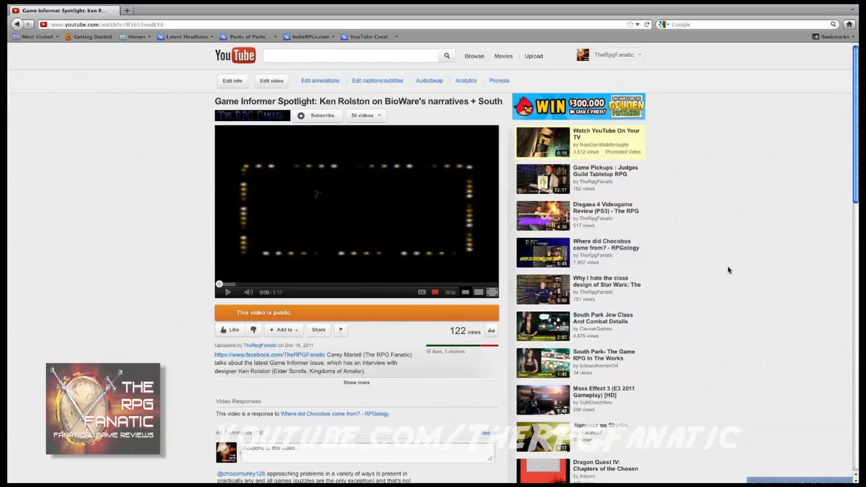
mouse_move(152, 206)
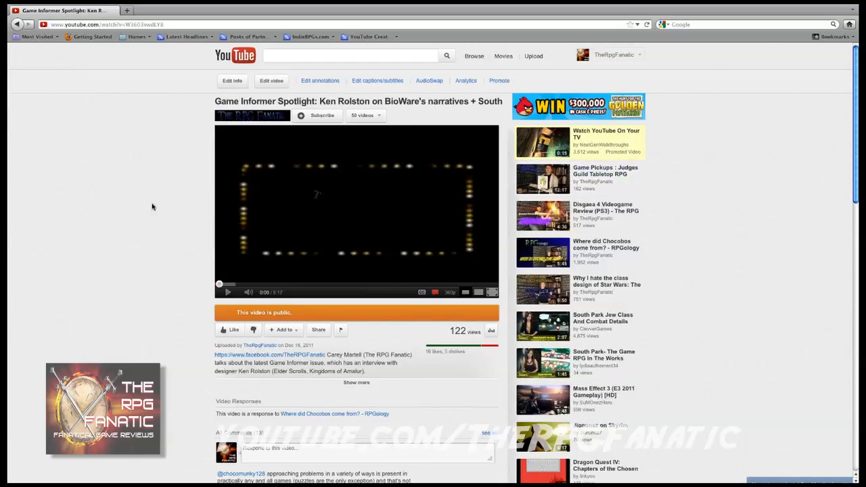
mouse_move(133, 200)
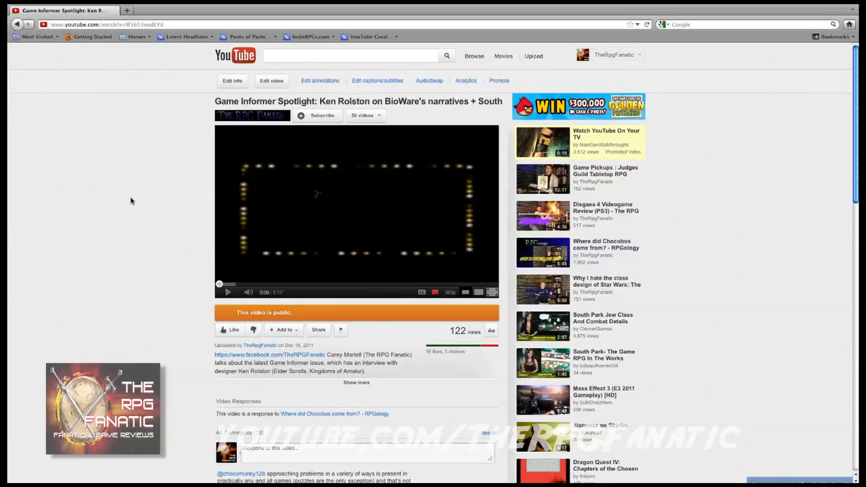
mouse_move(143, 205)
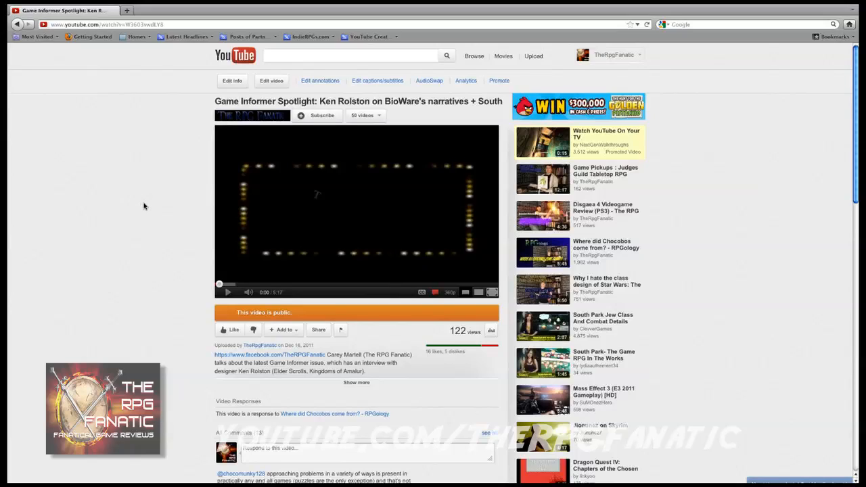
mouse_move(152, 233)
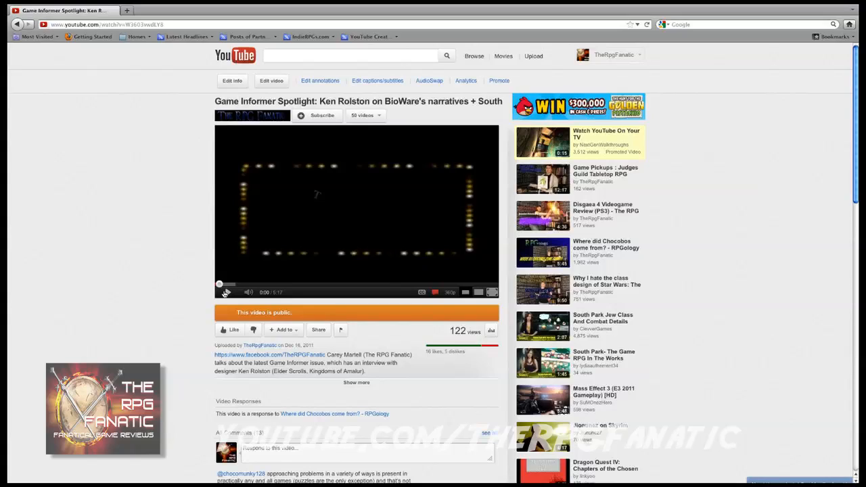
Step: Start playback of the interview video so its speech-bubble annotations appear
click(227, 293)
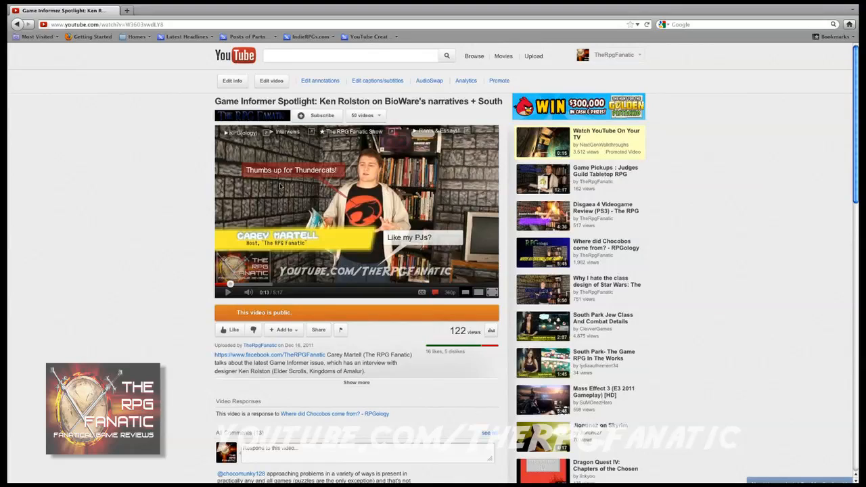
mouse_move(289, 173)
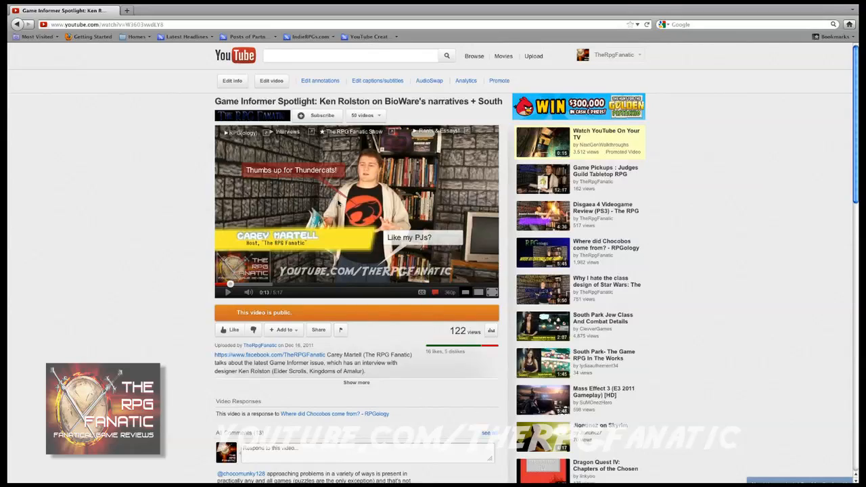
mouse_move(318, 184)
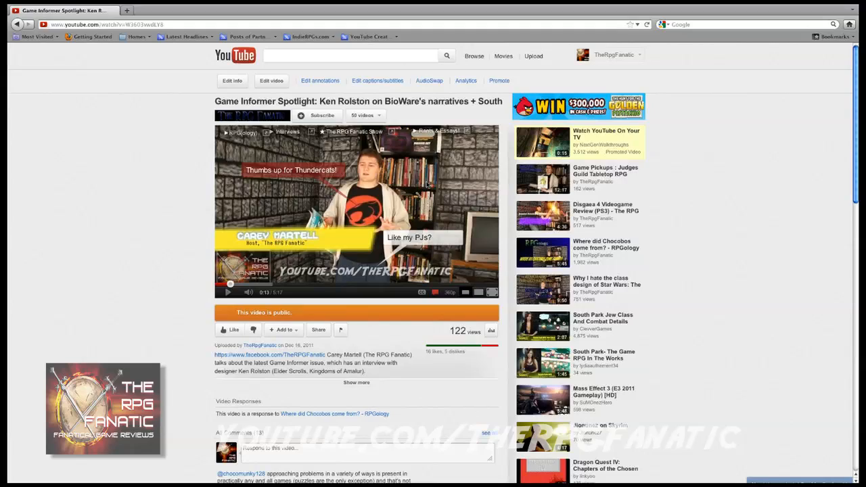
mouse_move(373, 276)
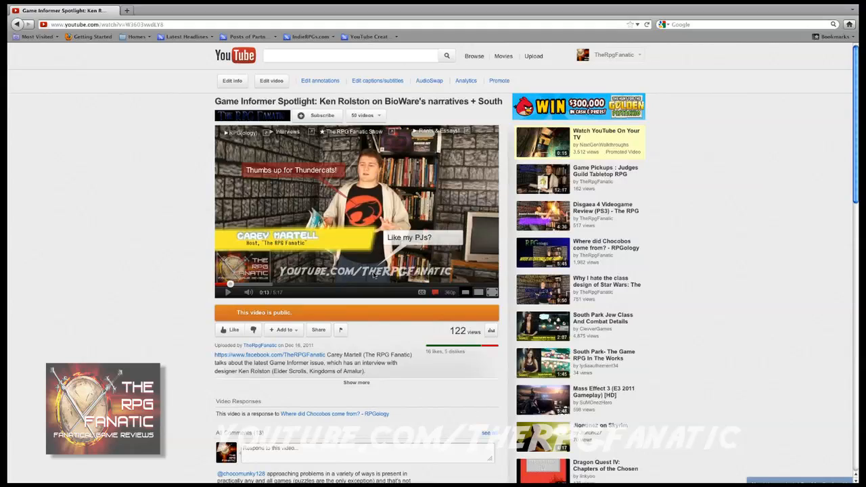
mouse_move(401, 314)
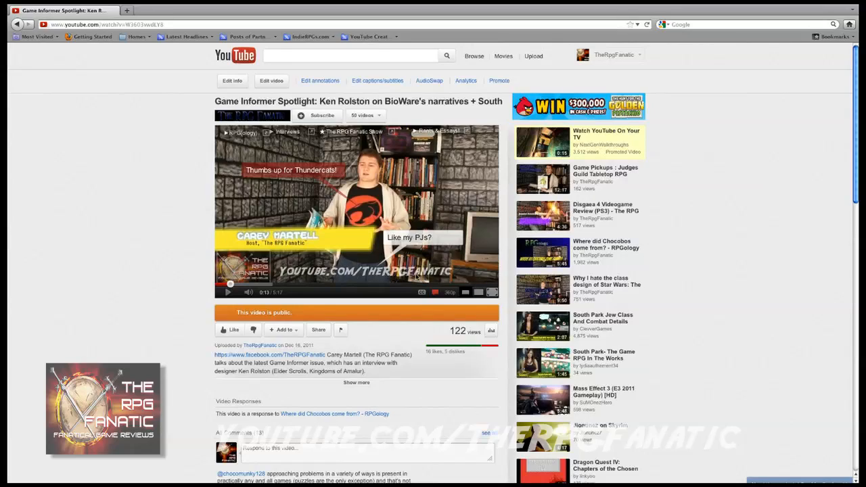
mouse_move(460, 273)
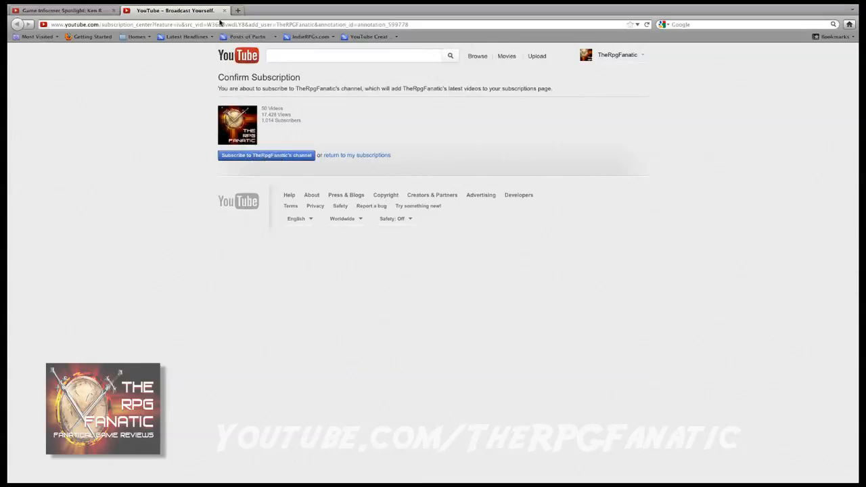
Step: Return to the interview page and briefly view the video in full screen
click(68, 12)
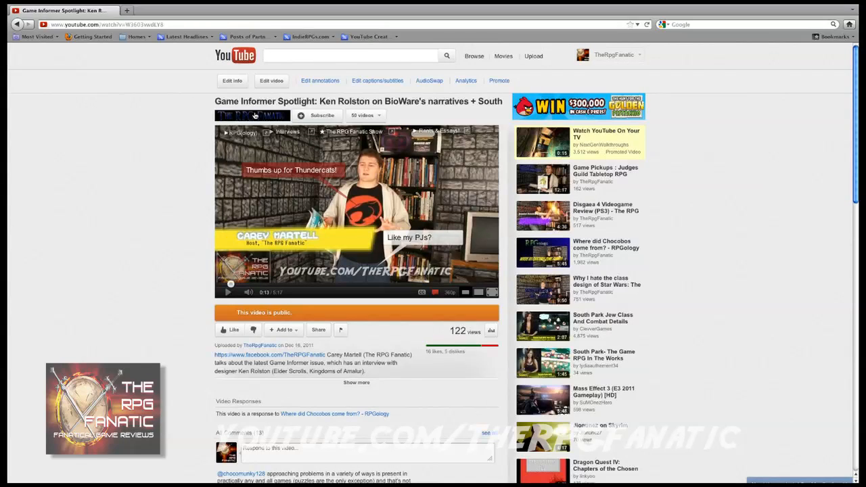
mouse_move(179, 238)
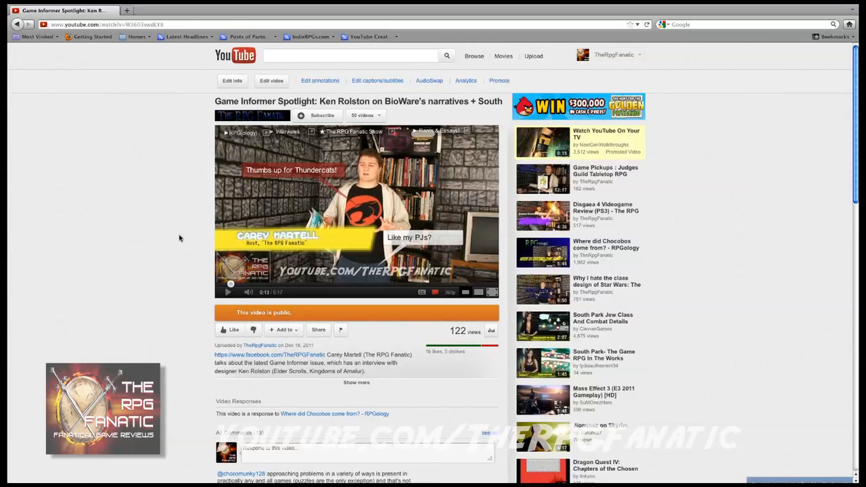
mouse_move(479, 290)
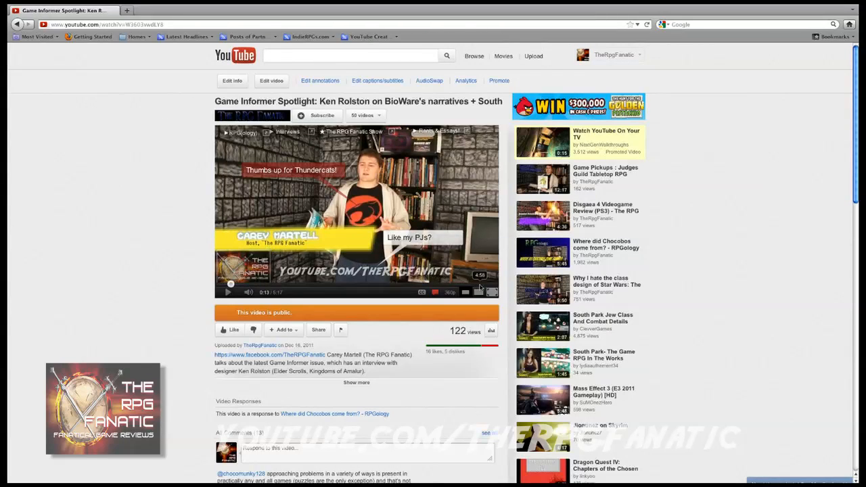
click(491, 293)
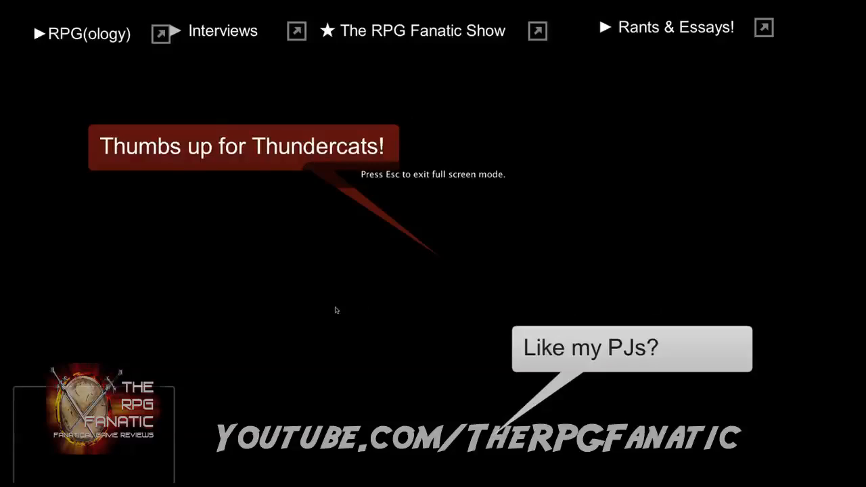
mouse_move(210, 166)
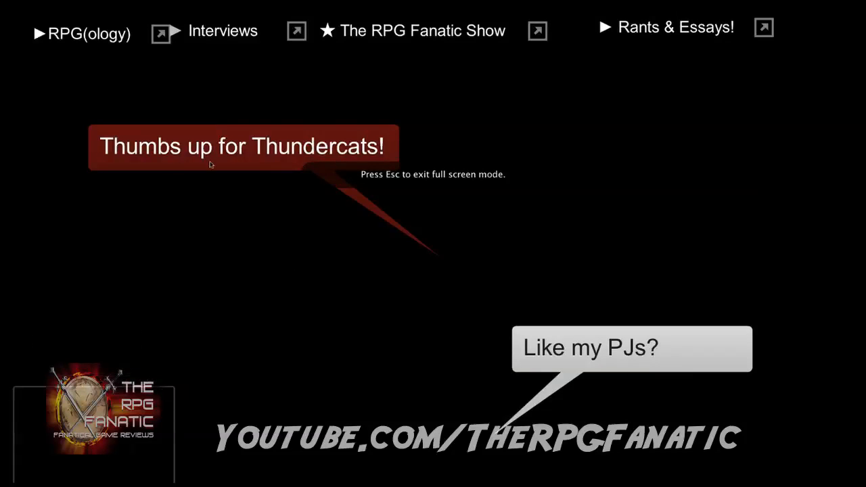
key(Escape)
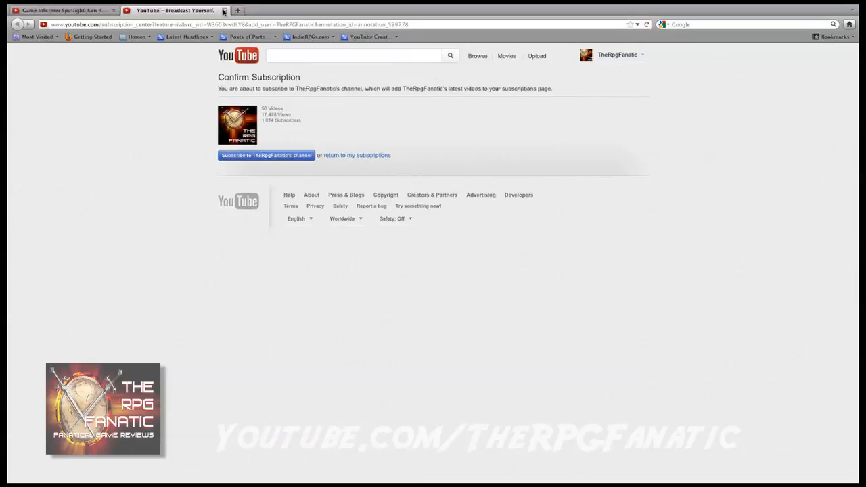
click(67, 11)
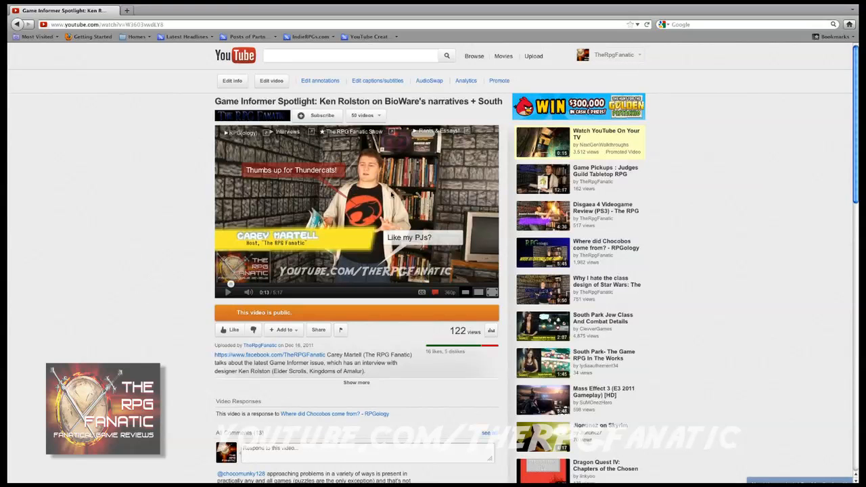
mouse_move(360, 363)
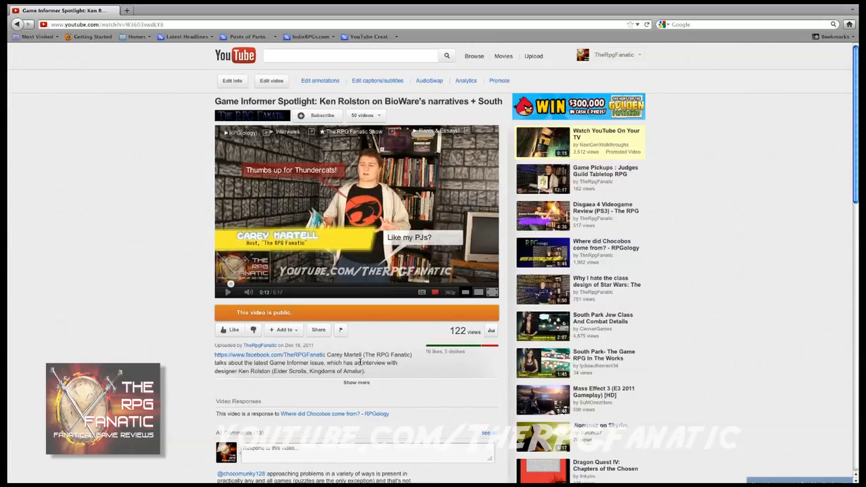
Step: Expand the full description, check the linked Facebook page, and return to the video
click(357, 381)
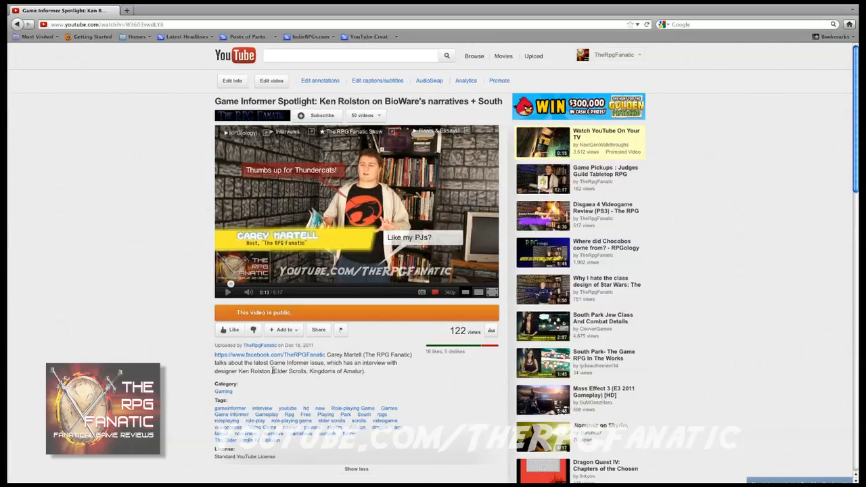
mouse_move(278, 354)
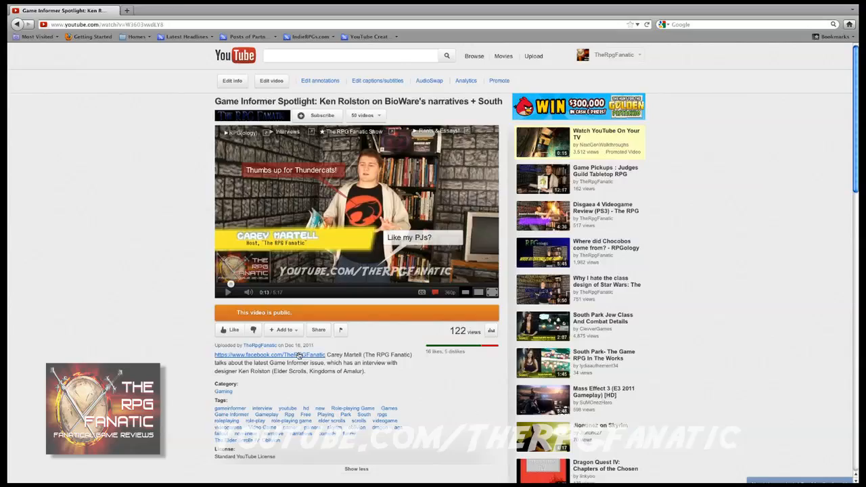
click(269, 354)
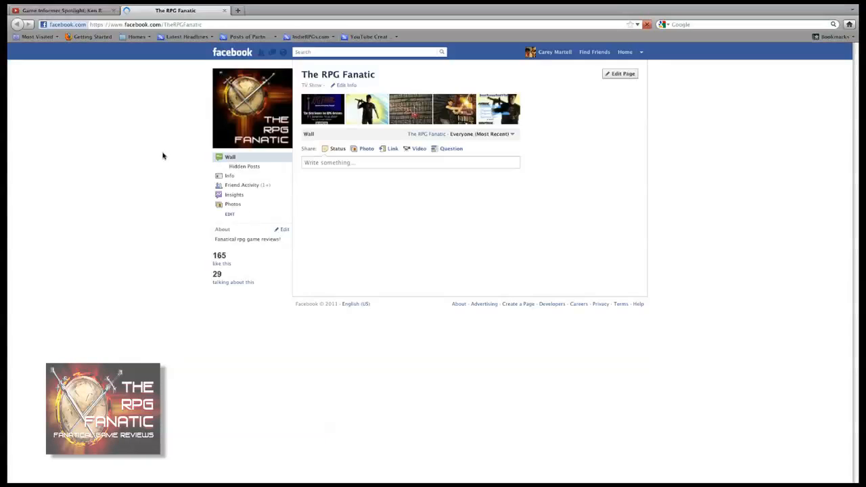
click(65, 12)
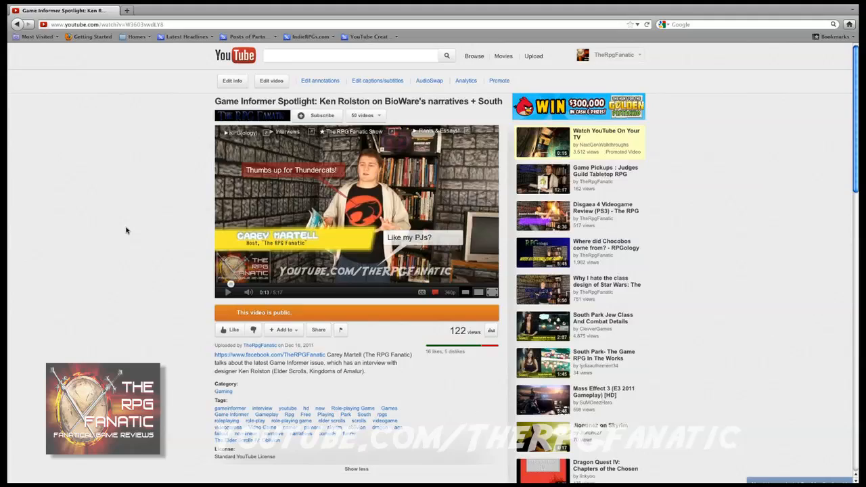
mouse_move(135, 227)
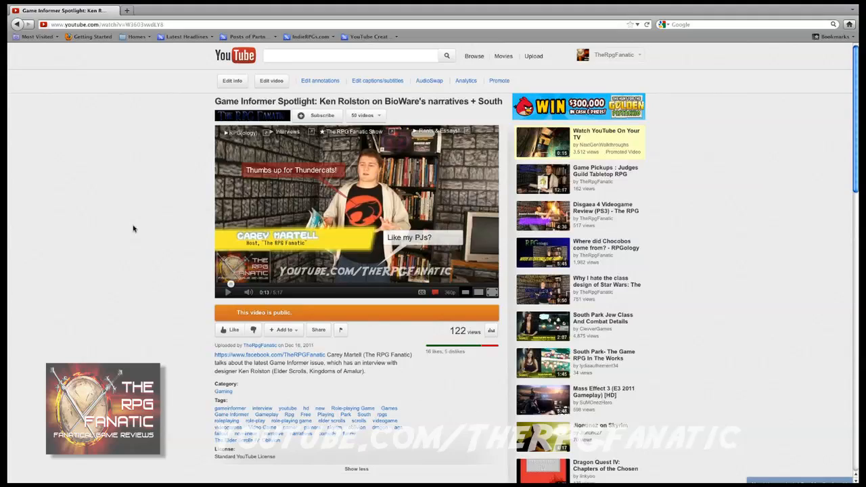
mouse_move(133, 189)
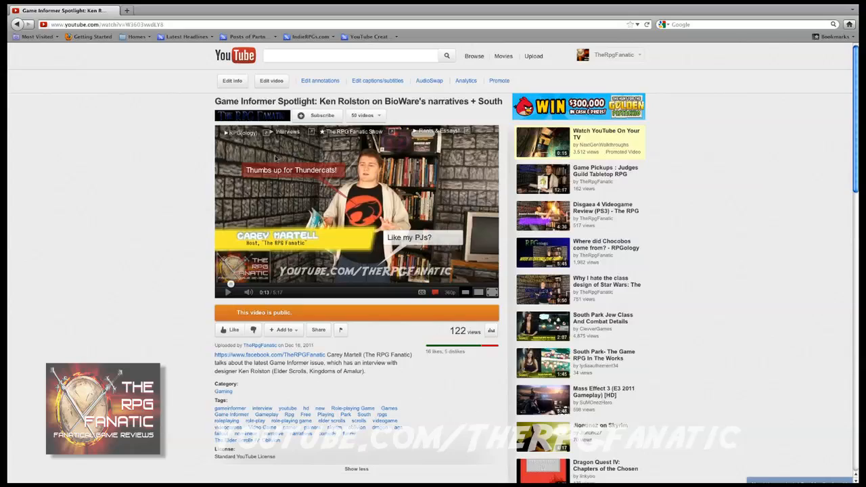
mouse_move(330, 135)
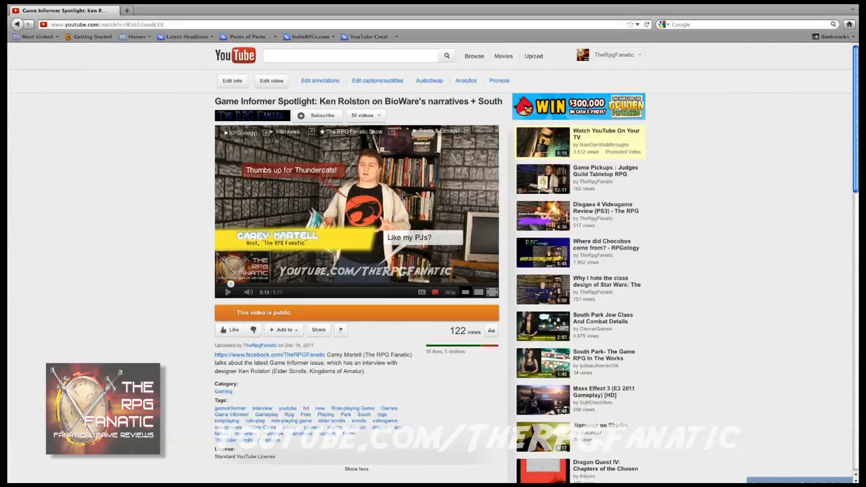
mouse_move(367, 84)
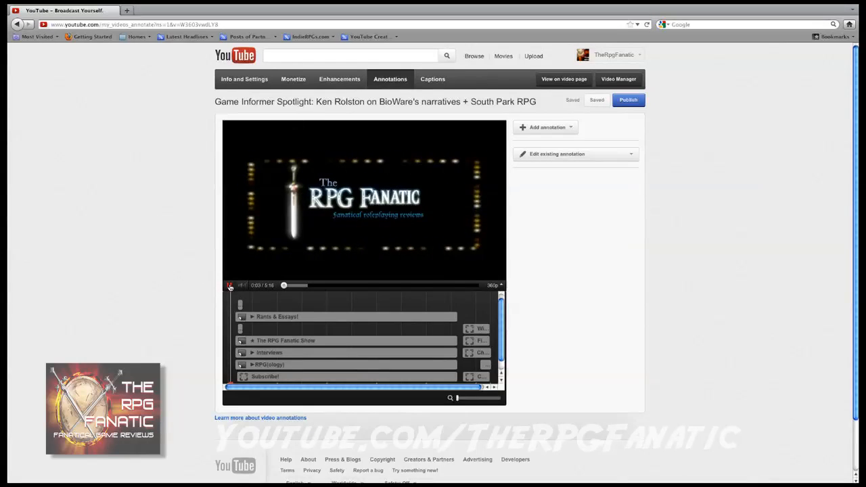
Step: Preview the Game Informer video's Rants & Essays! note, then go to Video Manager's uploaded videos
click(232, 286)
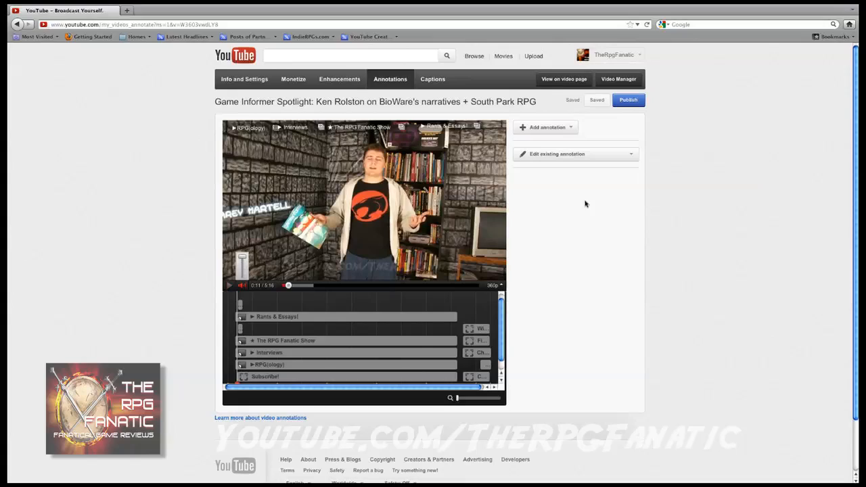
mouse_move(326, 319)
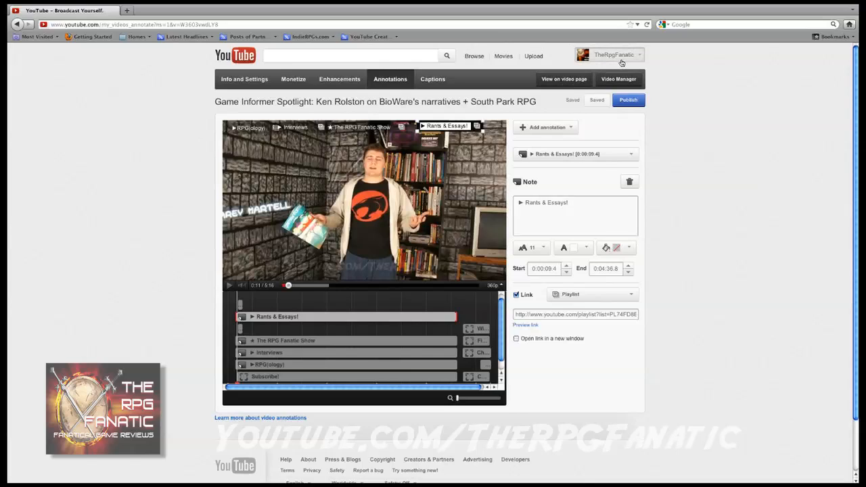
click(614, 54)
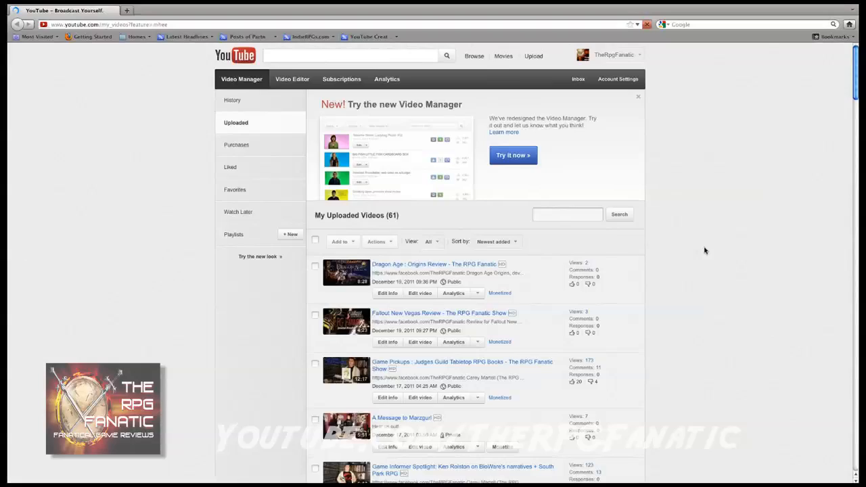
Step: Locate the Kongregate interview and remove its 'Hey, how'd you find this video?' note
scroll(down, 3)
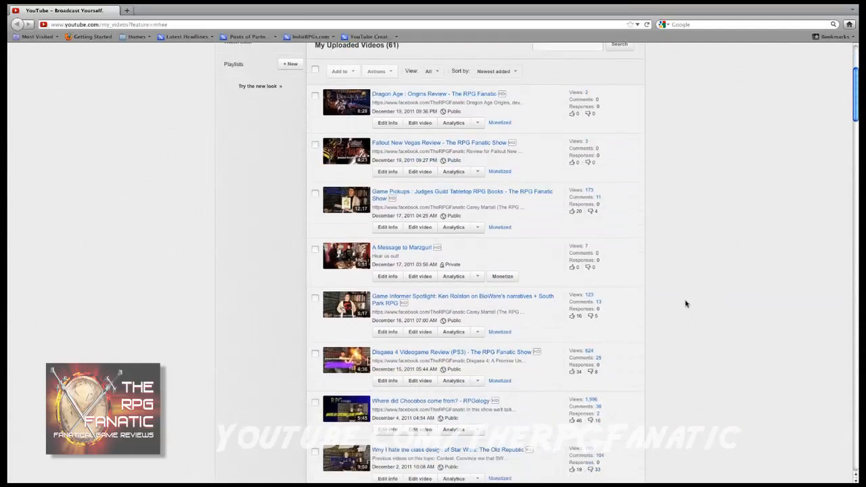
scroll(down, 3)
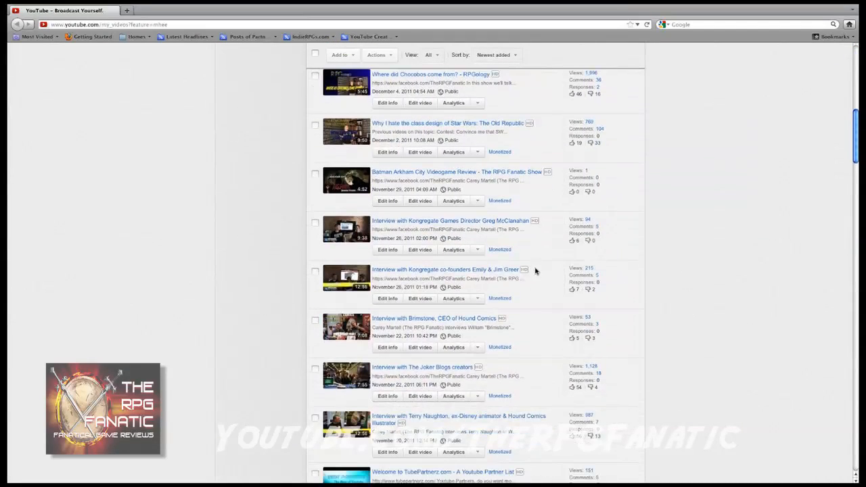
mouse_move(478, 299)
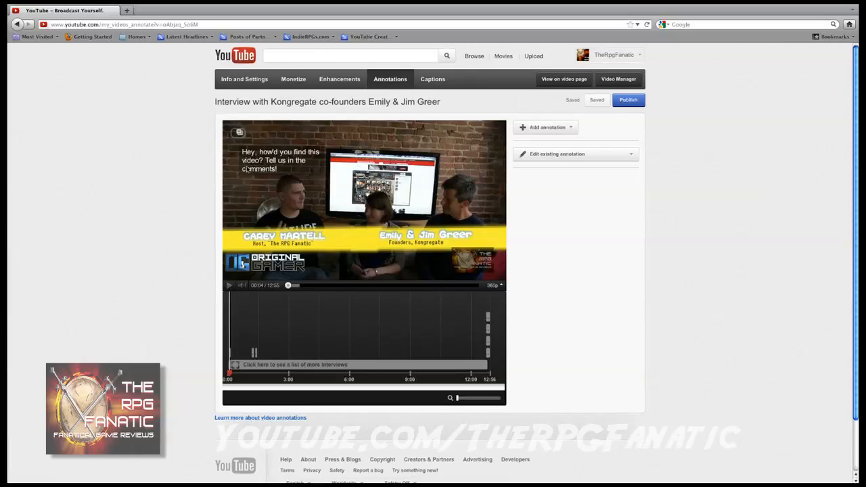
mouse_move(246, 137)
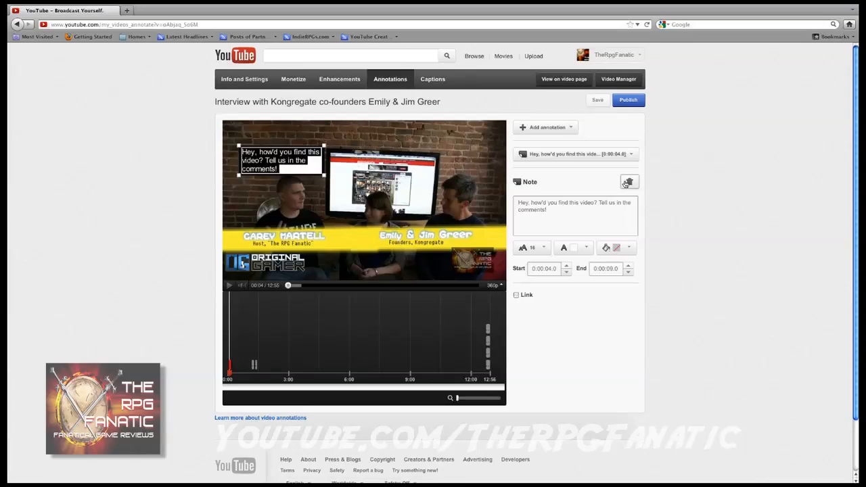
click(628, 181)
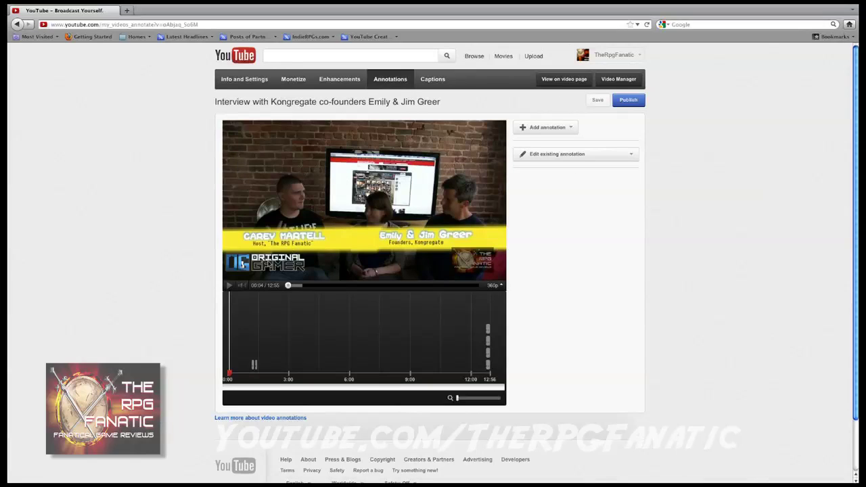
Step: Add a 'Subscribe!' spotlight over the logo lasting to 0:12:42.9, publish it and enable linking
click(545, 127)
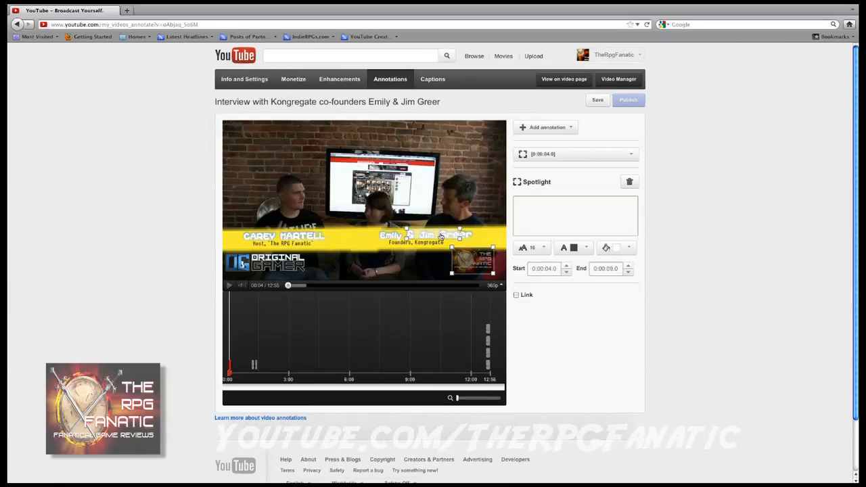
text(Subscribe!)
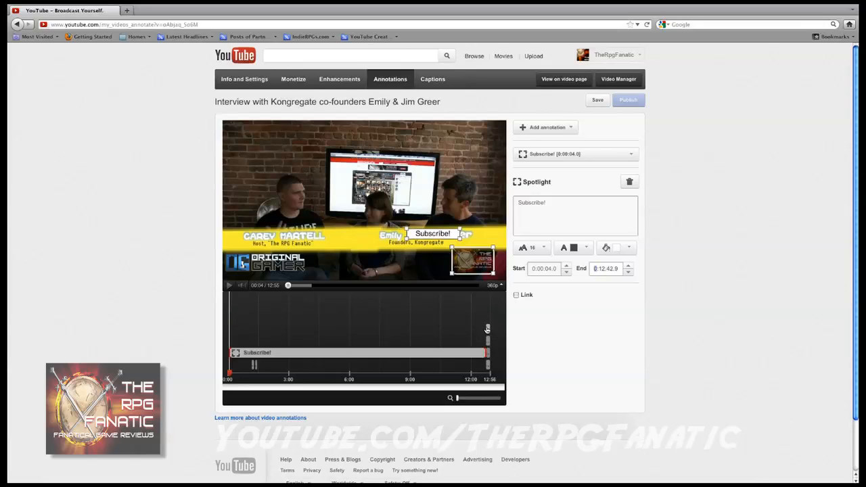
click(597, 100)
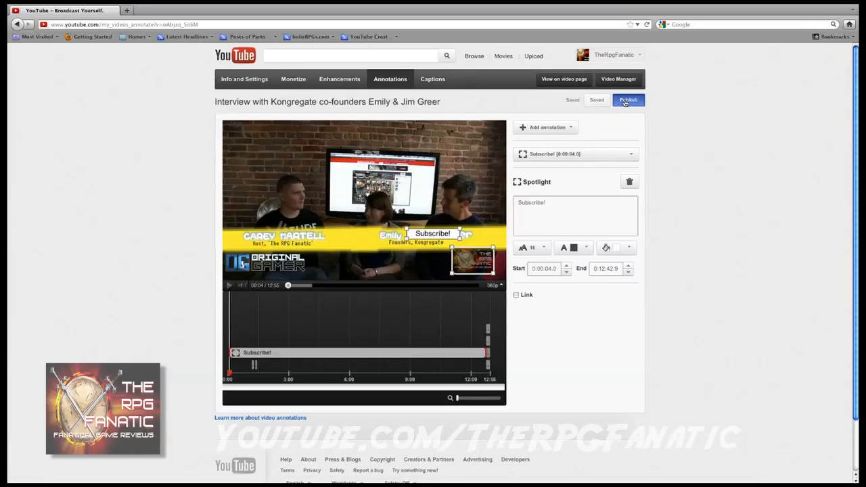
click(628, 100)
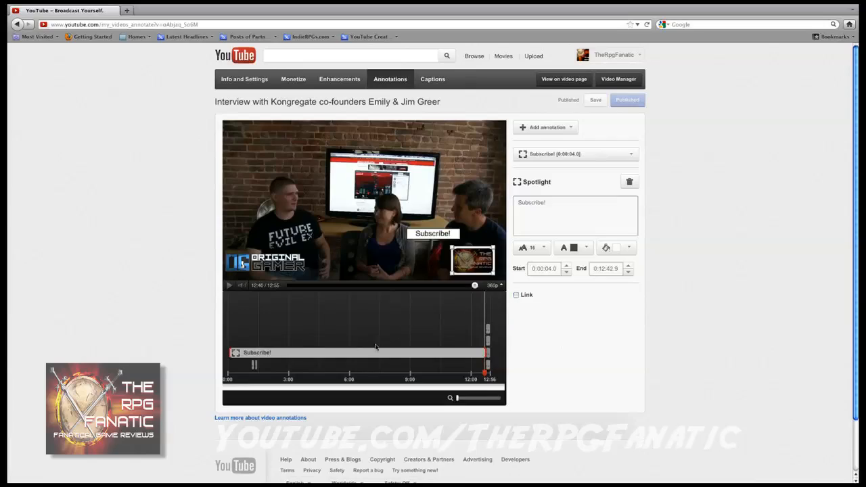
click(517, 294)
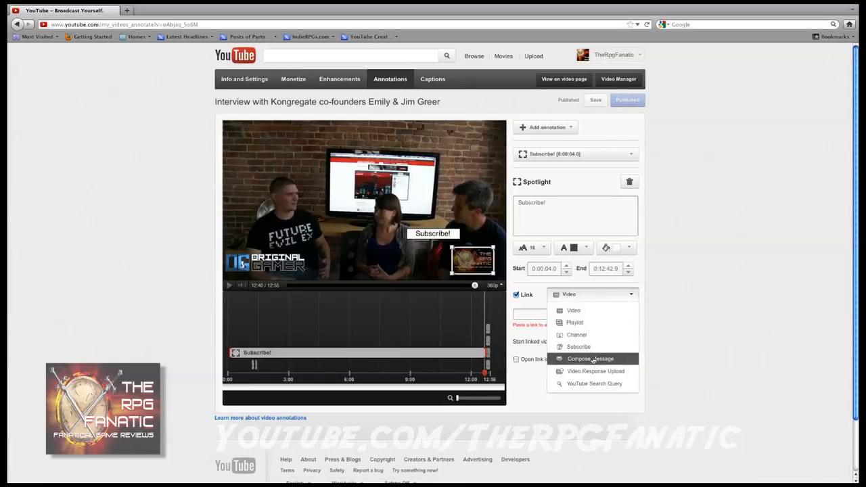
Step: Link the spotlight to subscribing to TheRPGFanatic in a new window and publish
click(578, 347)
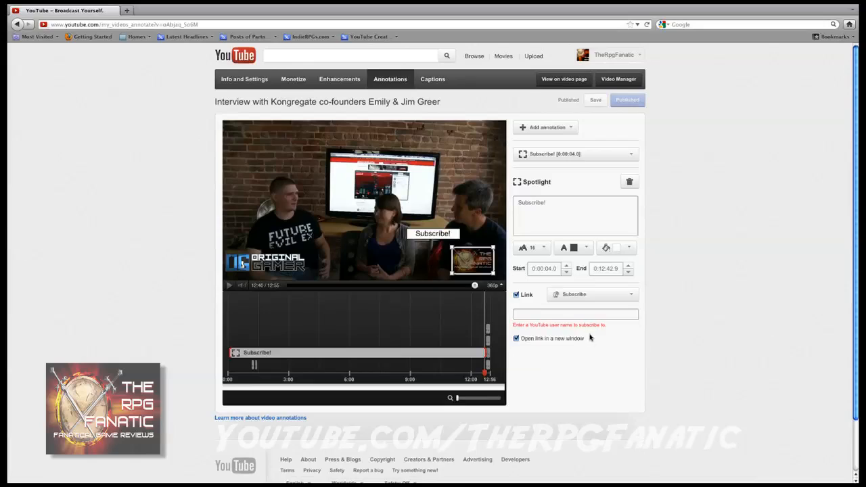
mouse_move(674, 338)
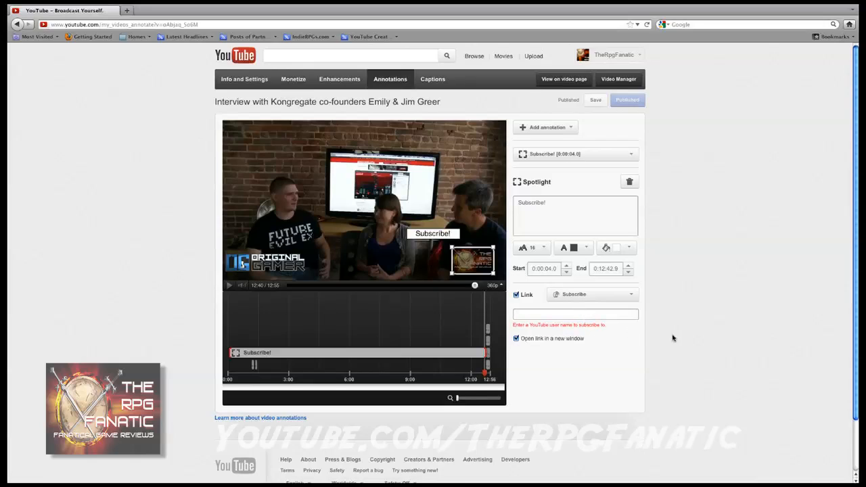
text(TheRPGFanatic)
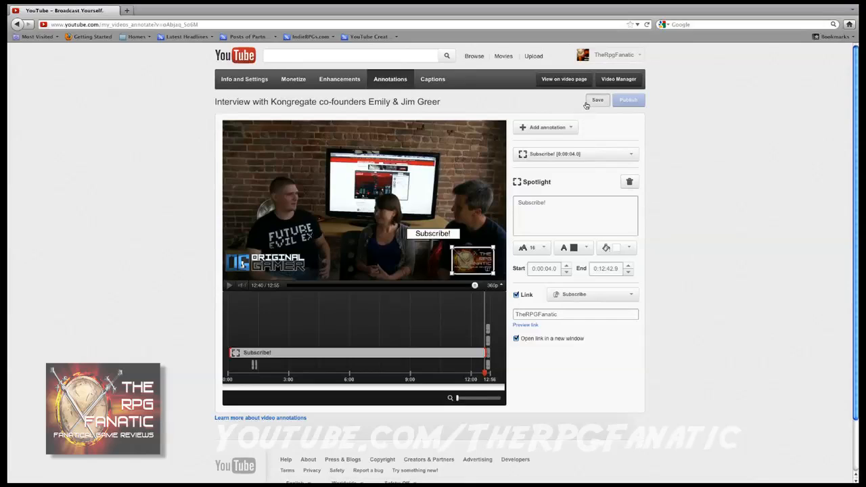
click(628, 100)
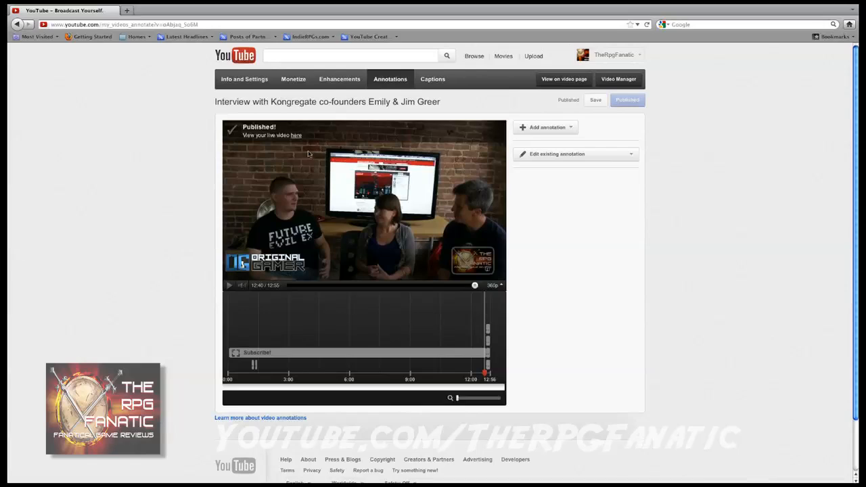
mouse_move(292, 276)
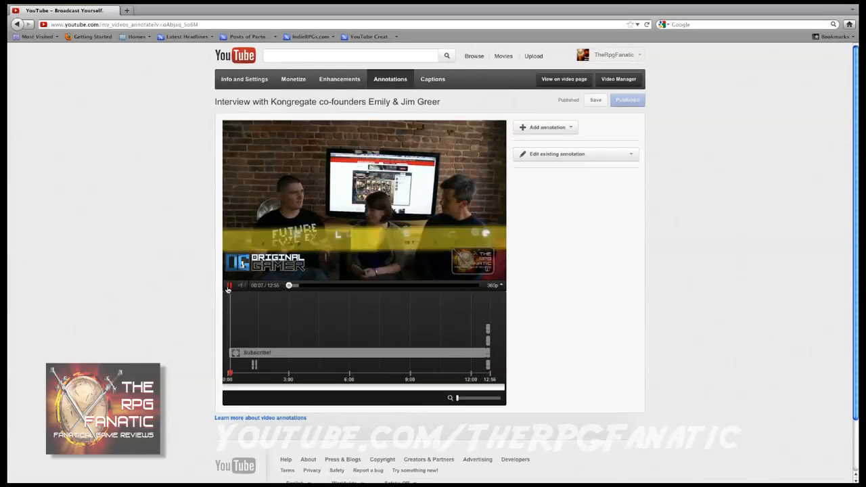
Step: Add a note reading '► Rants & Essays!' at the interview's top-left
click(547, 127)
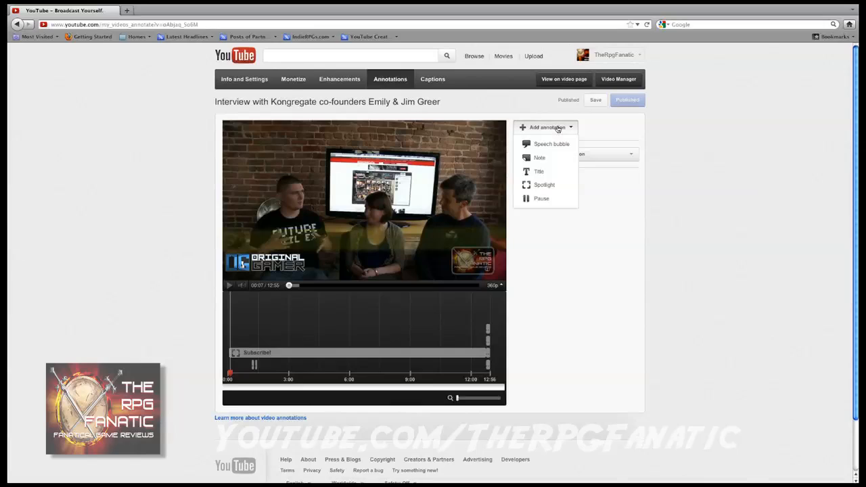
click(539, 157)
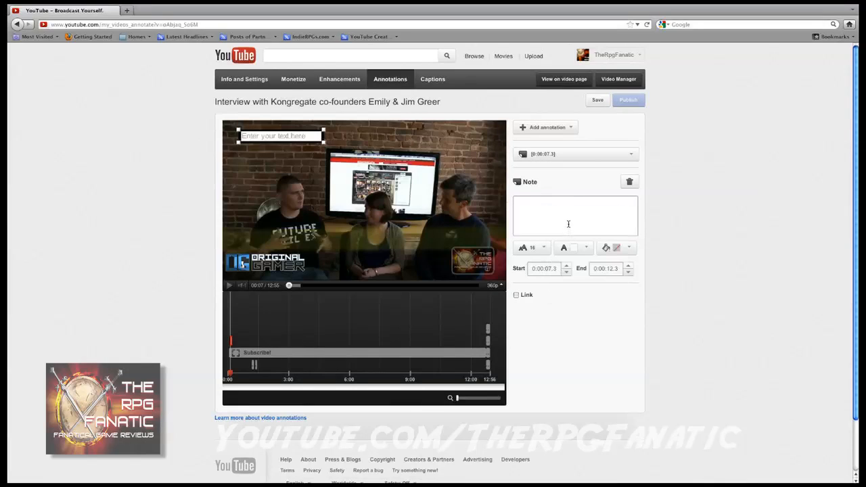
click(571, 217)
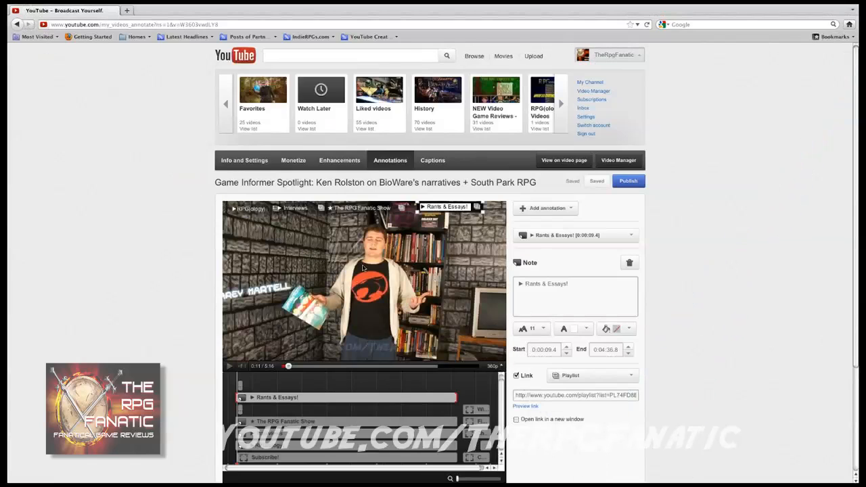
right_click(555, 284)
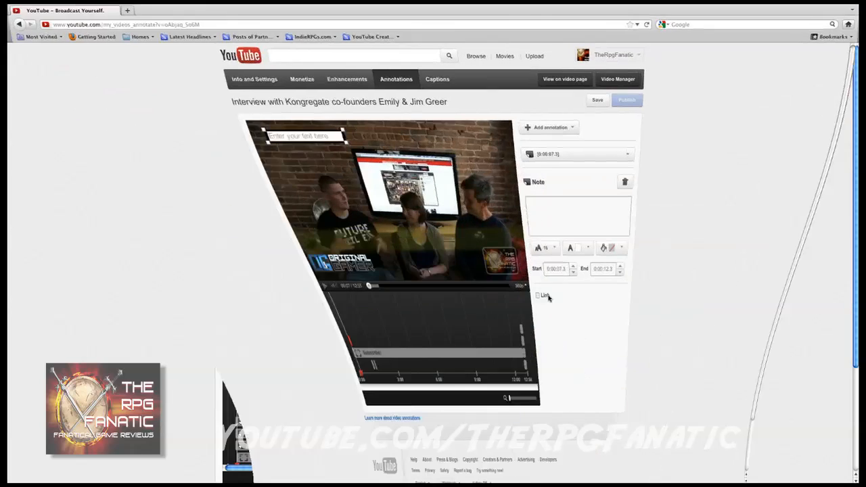
text(Rants & Essays!)
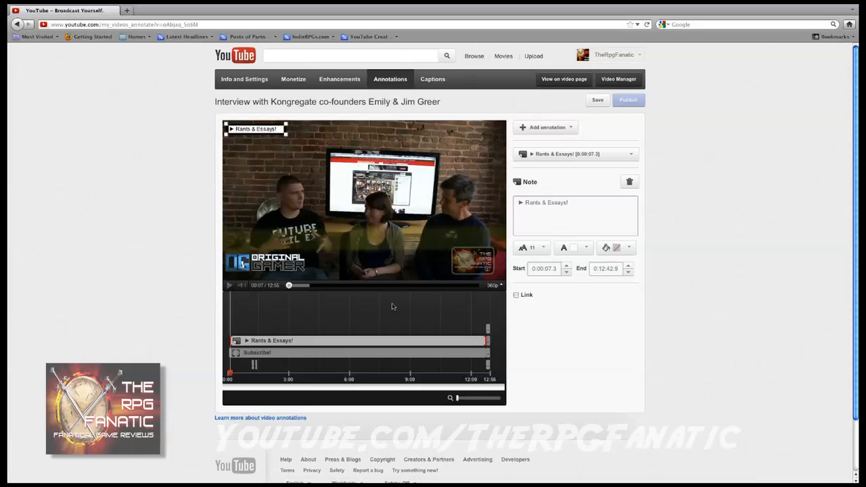
Step: Copy the Game Informer note's playlist address and set it as the new note's link
click(598, 101)
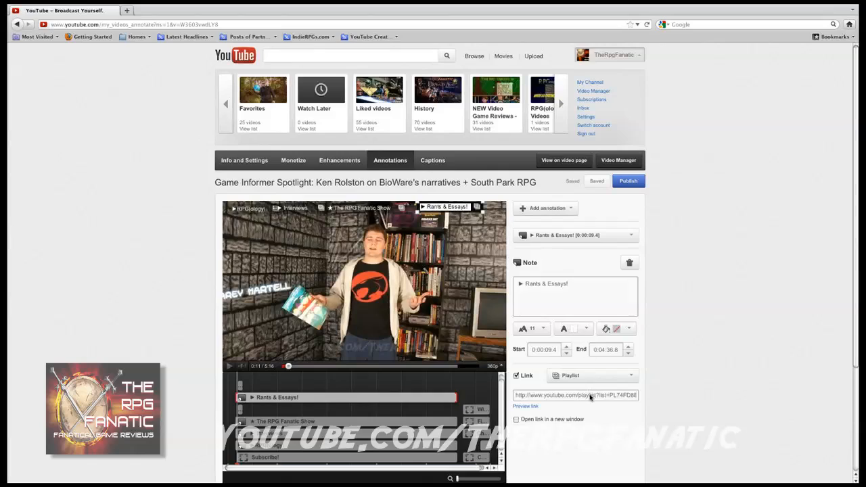
right_click(590, 395)
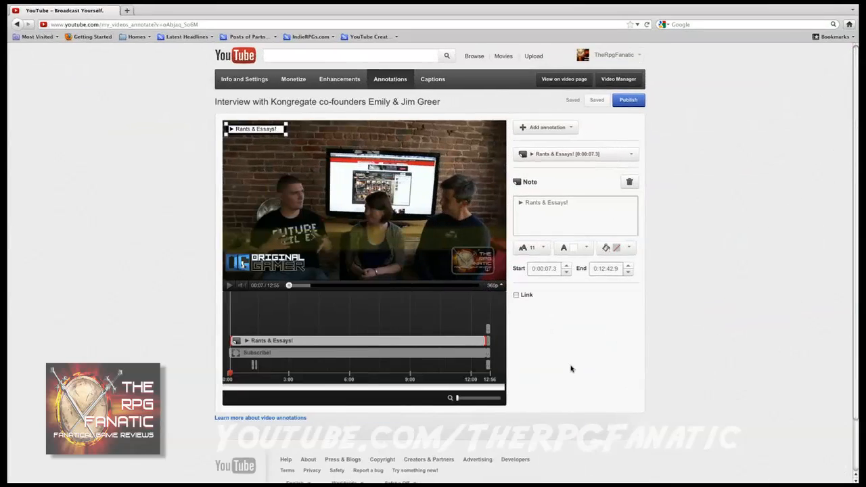
click(515, 295)
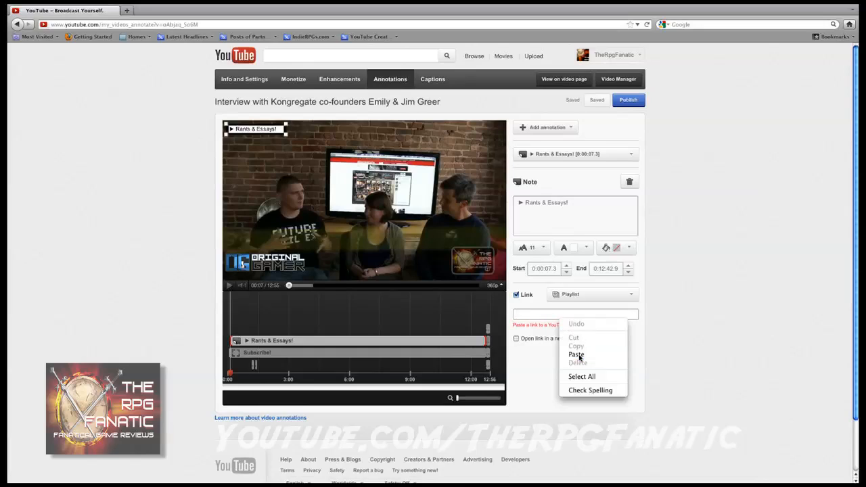
click(576, 355)
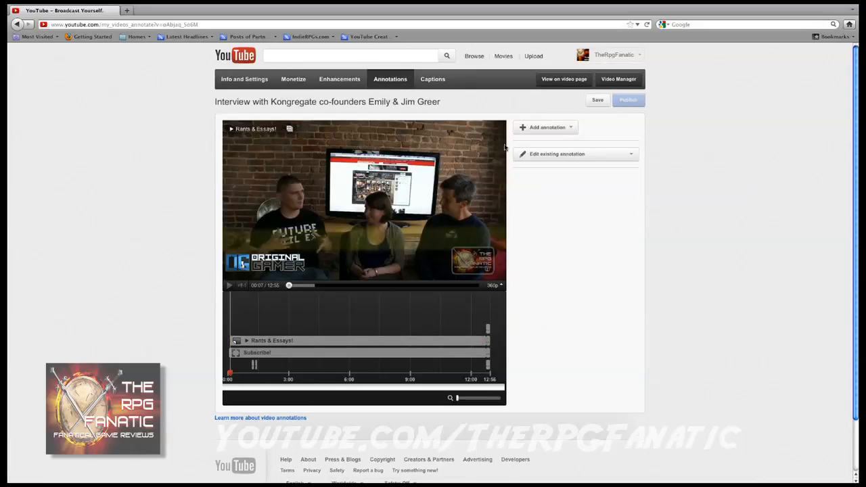
Step: Add a 'The RPG Fanatic Show' note along the video's top and bring up the Game Informer video's matching note
click(628, 100)
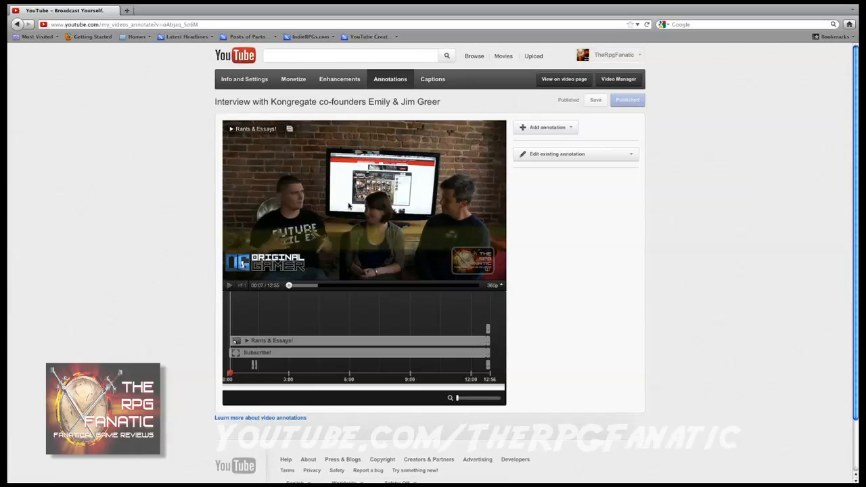
mouse_move(303, 160)
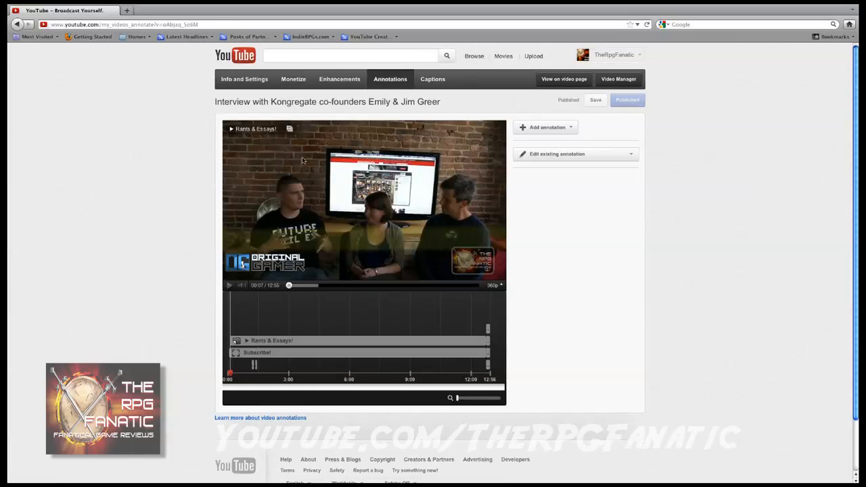
mouse_move(311, 202)
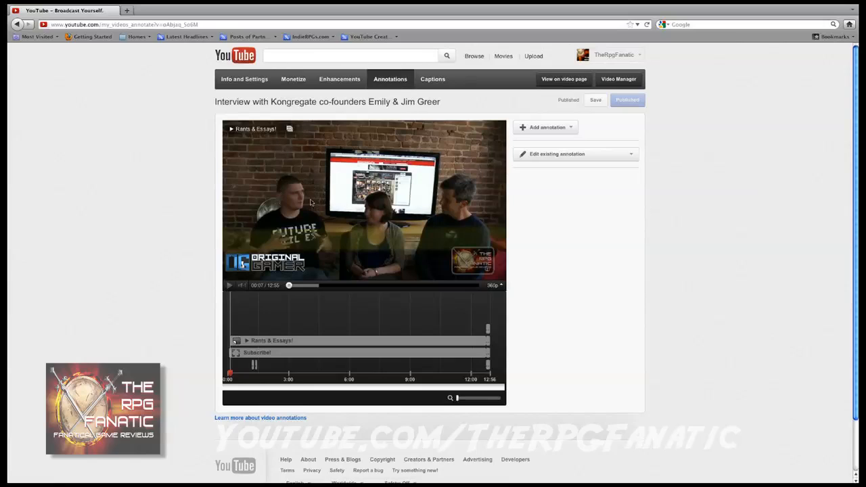
mouse_move(368, 197)
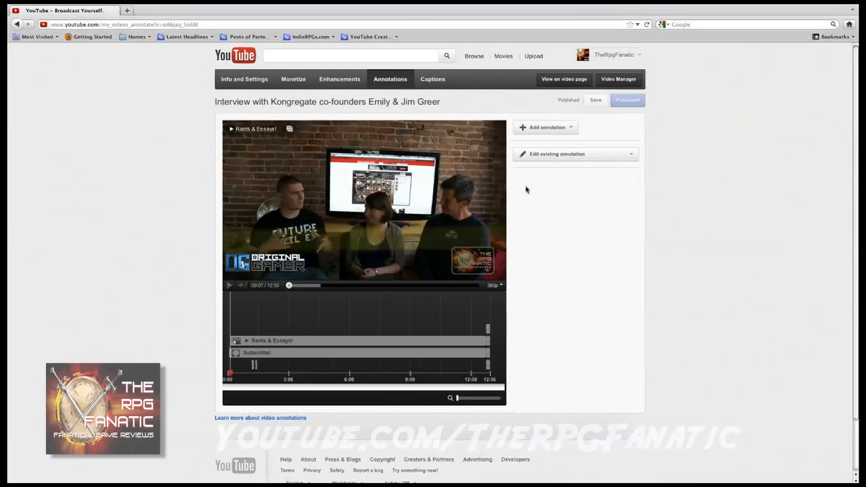
click(541, 127)
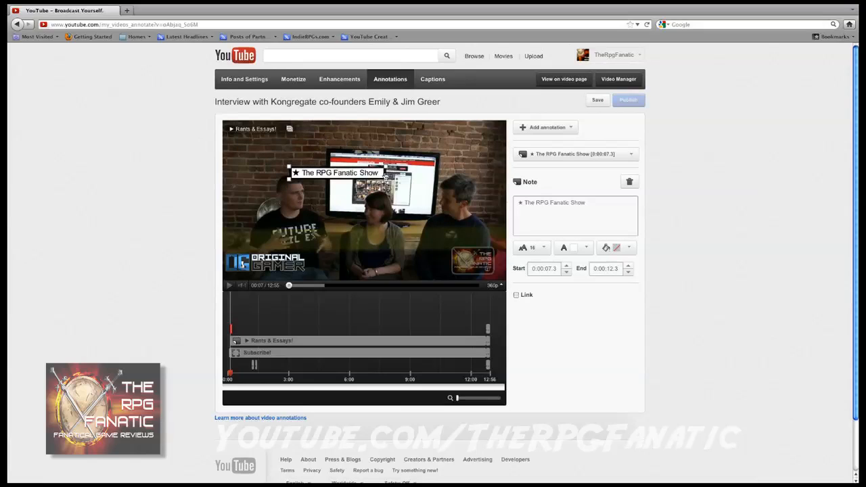
drag(338, 172, 365, 130)
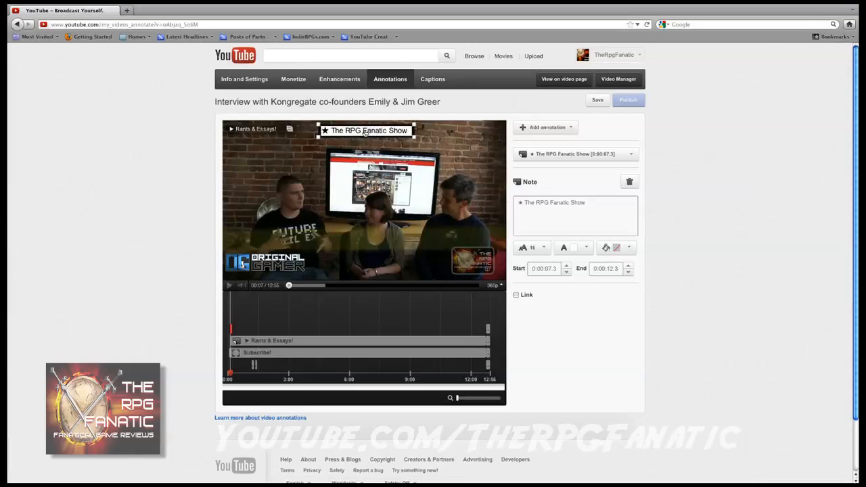
click(530, 247)
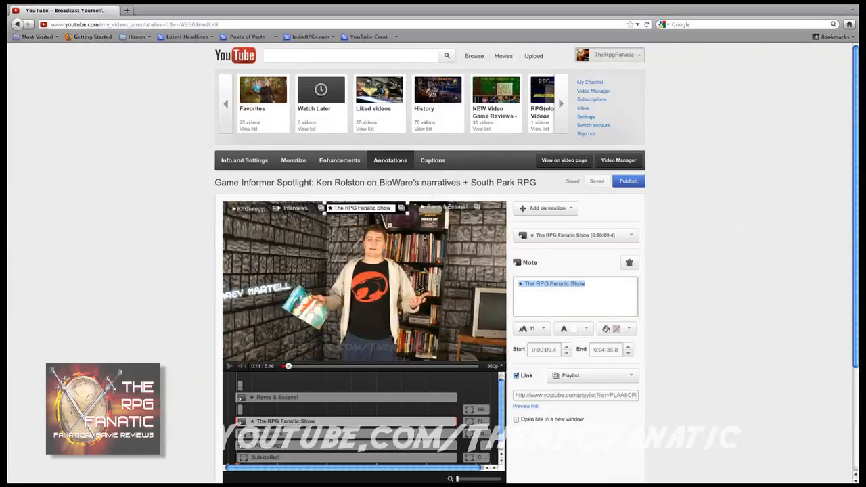
Step: Link The RPG Fanatic Show note to the copied playlist address and publish the changes
right_click(588, 395)
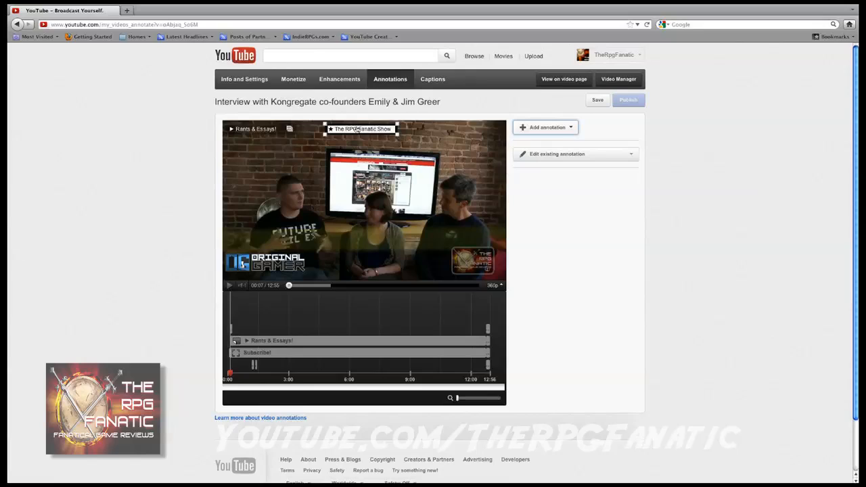
click(361, 130)
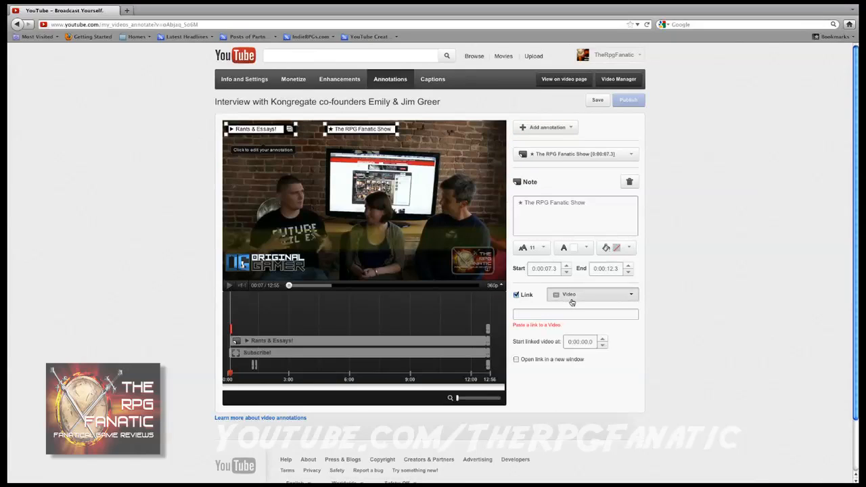
right_click(575, 313)
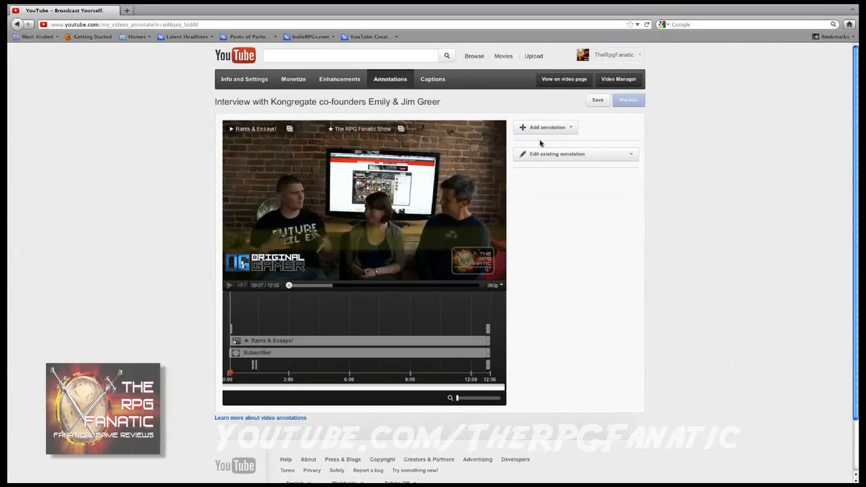
click(628, 100)
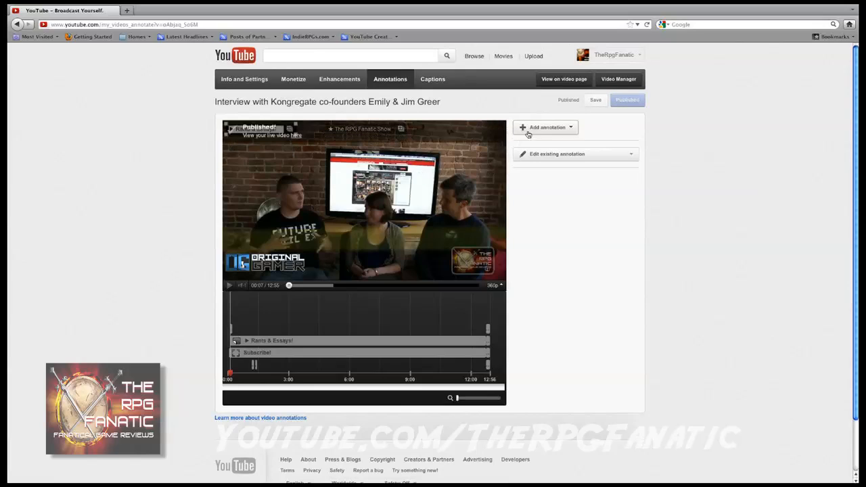
Step: Add a speech bubble and replace 'Hi, I'm carey!' with 'Click here to see more of my videos!'
click(545, 128)
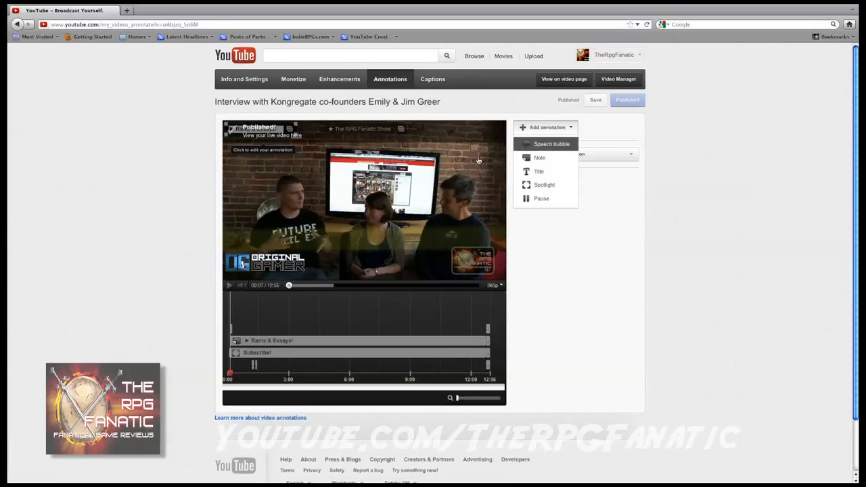
click(553, 143)
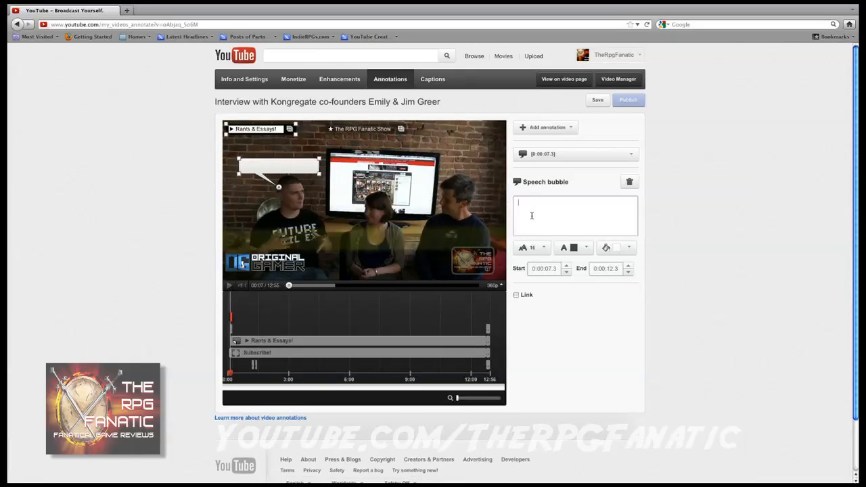
text(Hi, I'm carey!)
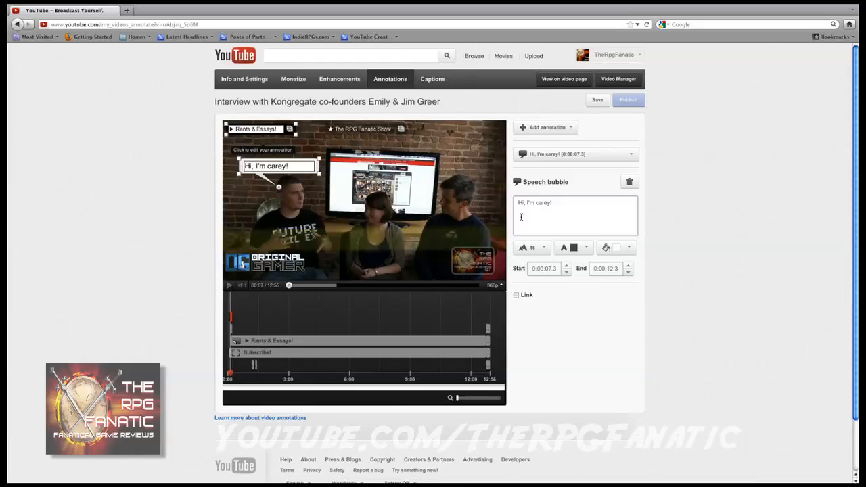
double_click(534, 203)
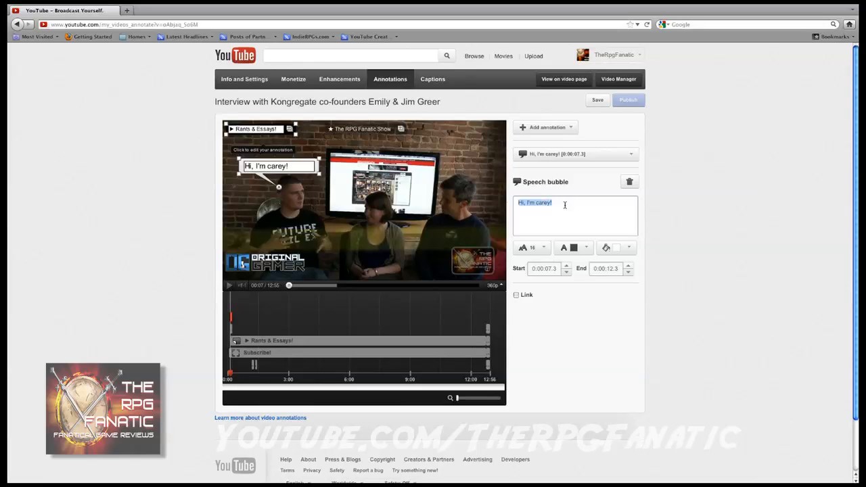
mouse_move(560, 208)
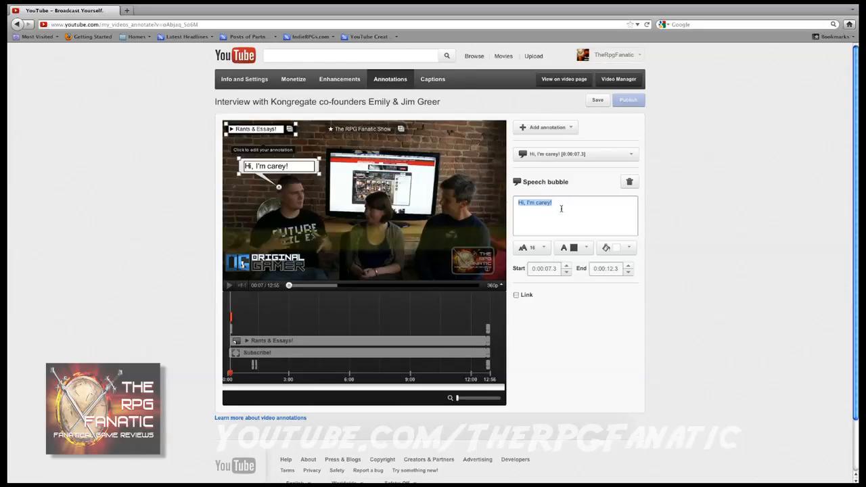
click(531, 247)
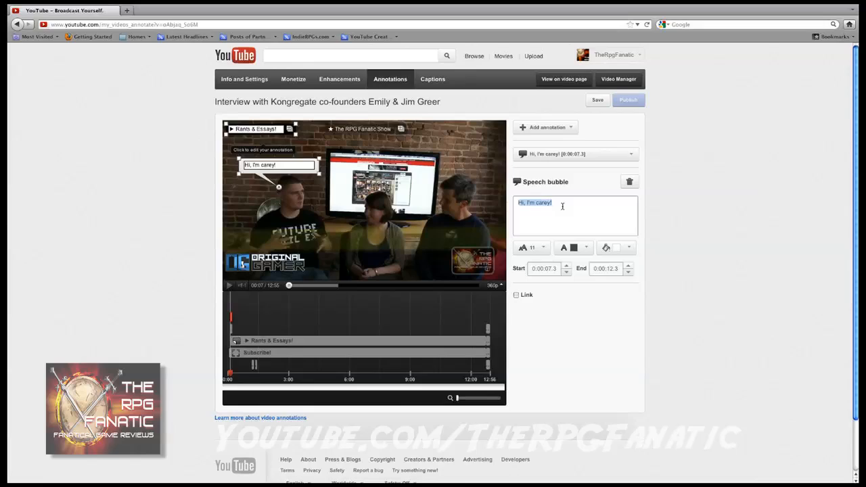
text(Click here to see more of my)
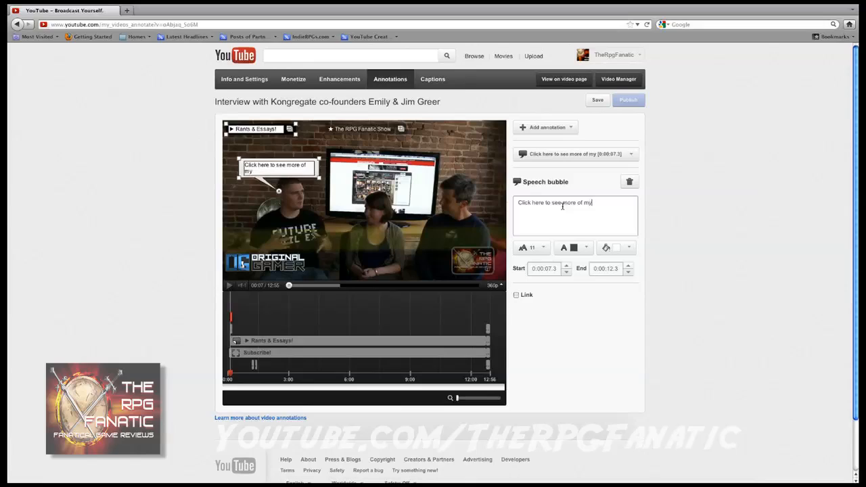
text(videos!)
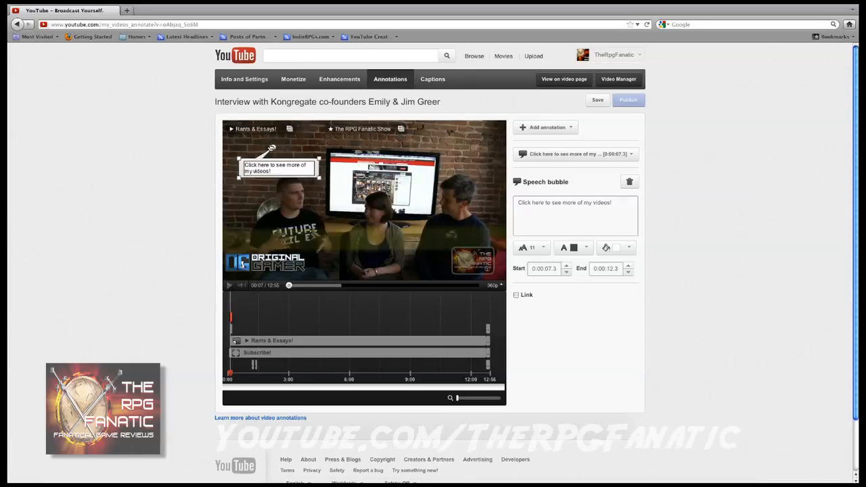
mouse_move(345, 171)
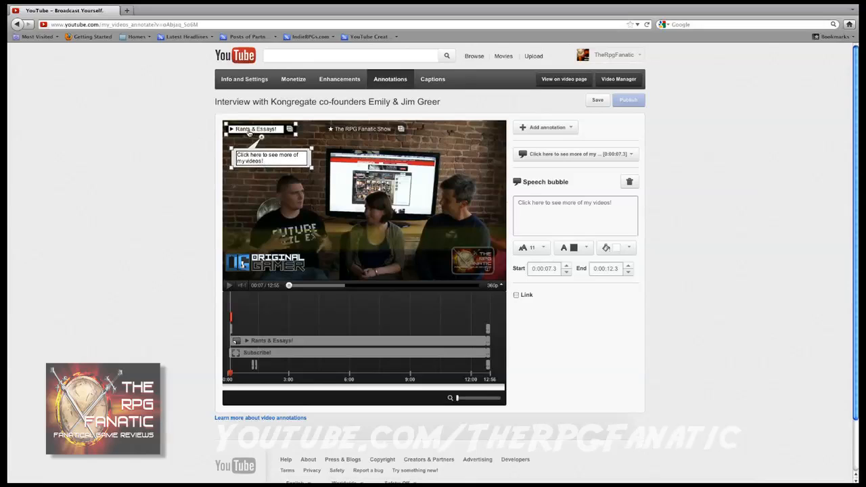
click(360, 127)
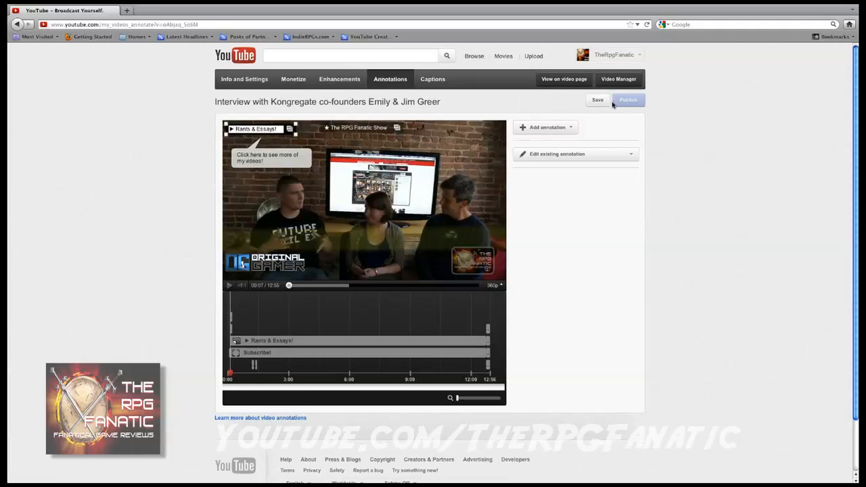
Step: Save the annotation changes and publish them for the Kongregate interview
click(627, 100)
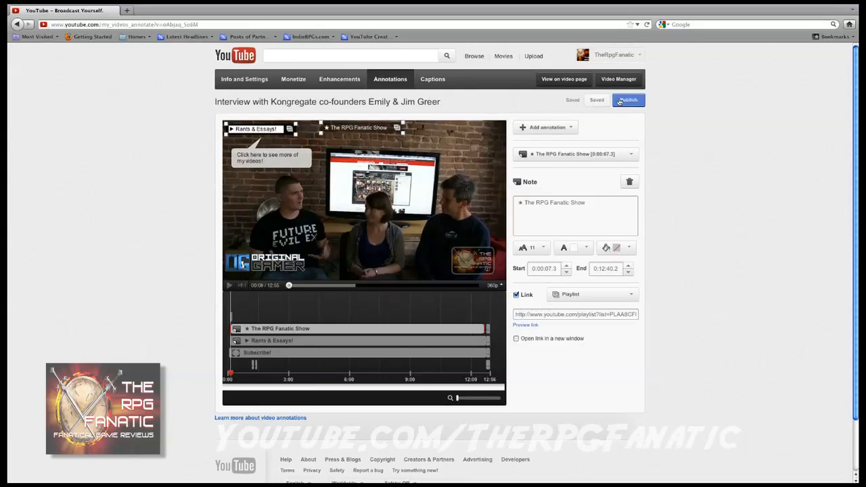
click(628, 101)
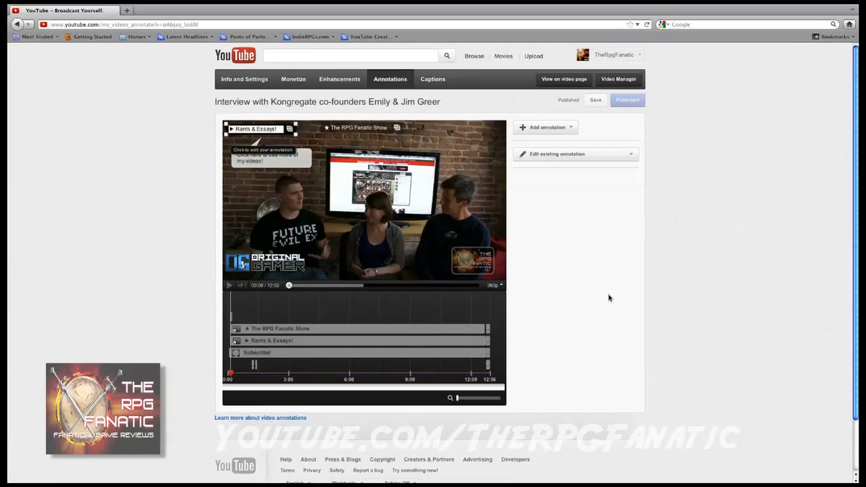
mouse_move(608, 274)
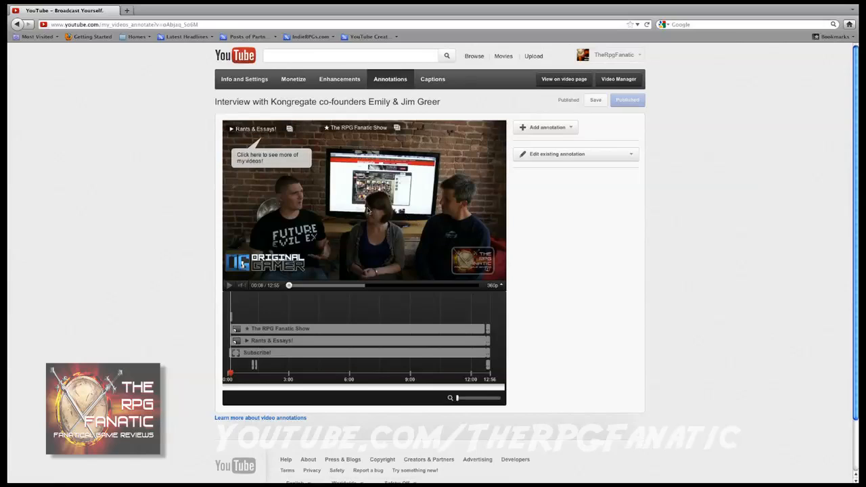
mouse_move(396, 195)
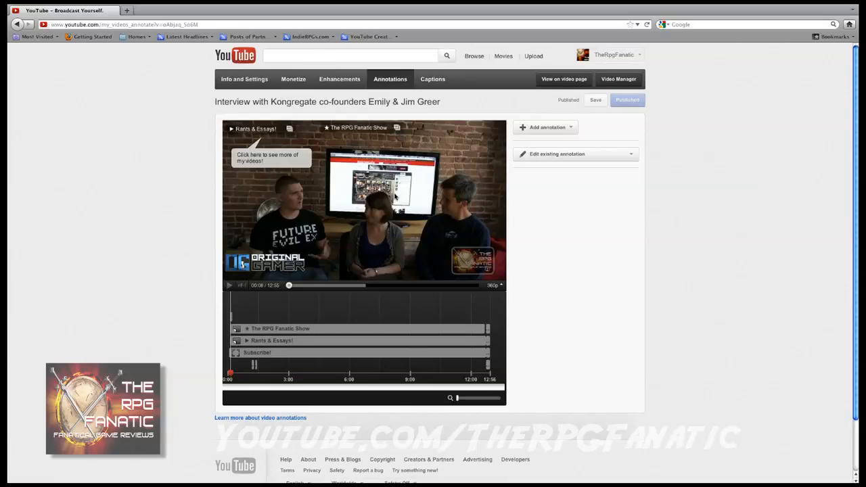
mouse_move(445, 211)
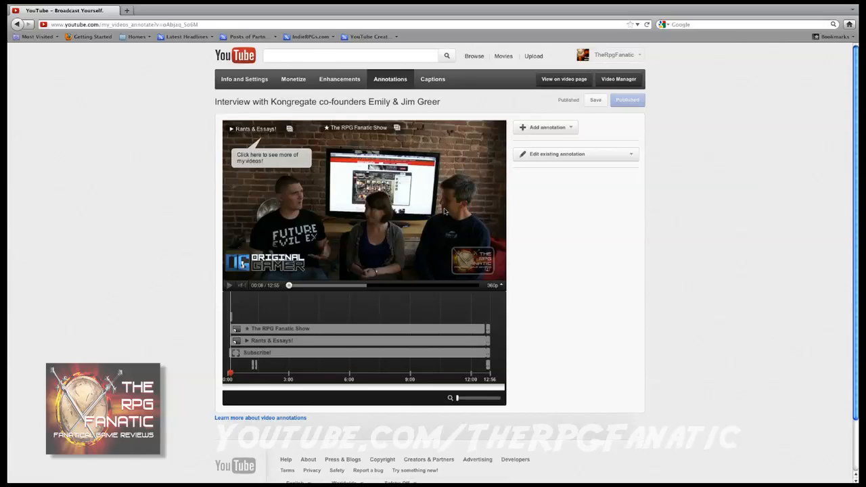